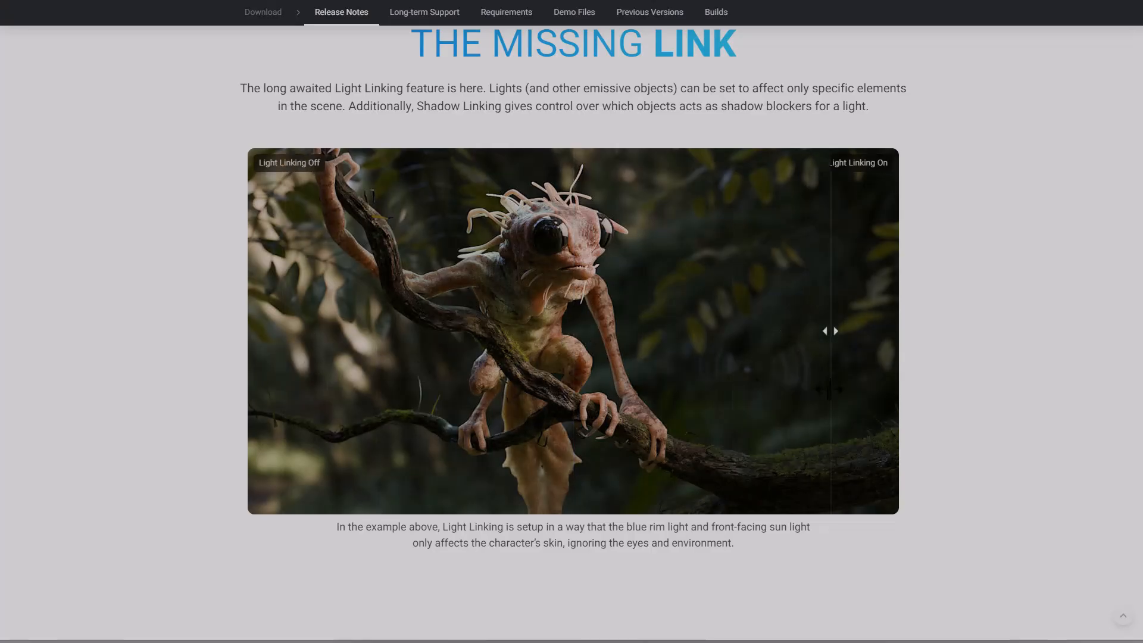
# Scroll the release notes down to 'The Missing Link' Light Linking section
pyautogui.scroll(-3)
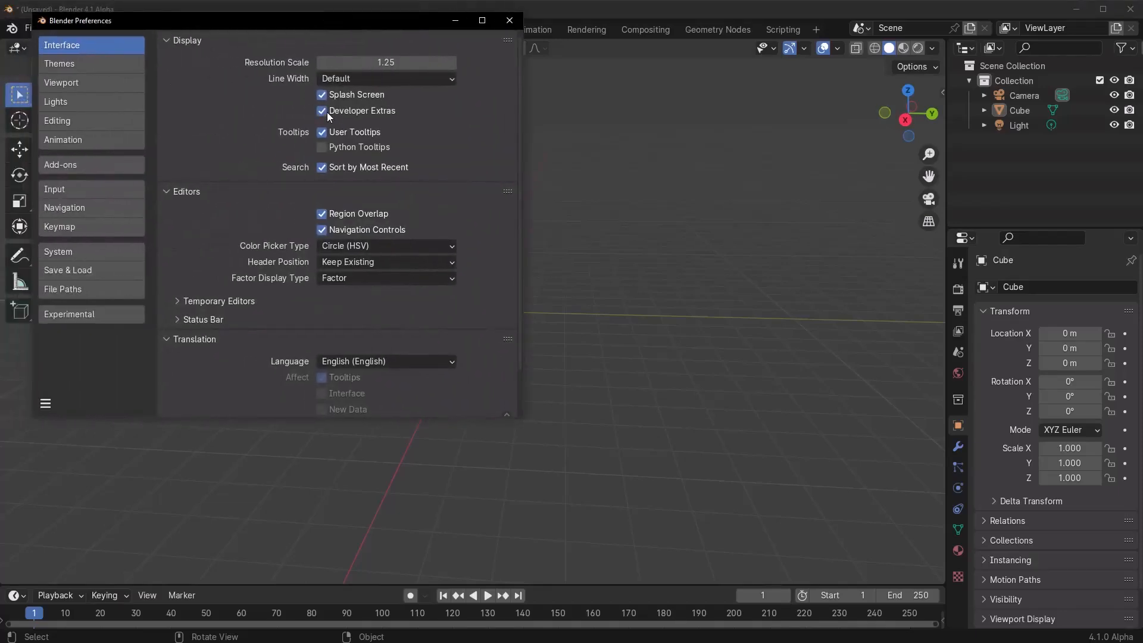
pyautogui.click(69, 315)
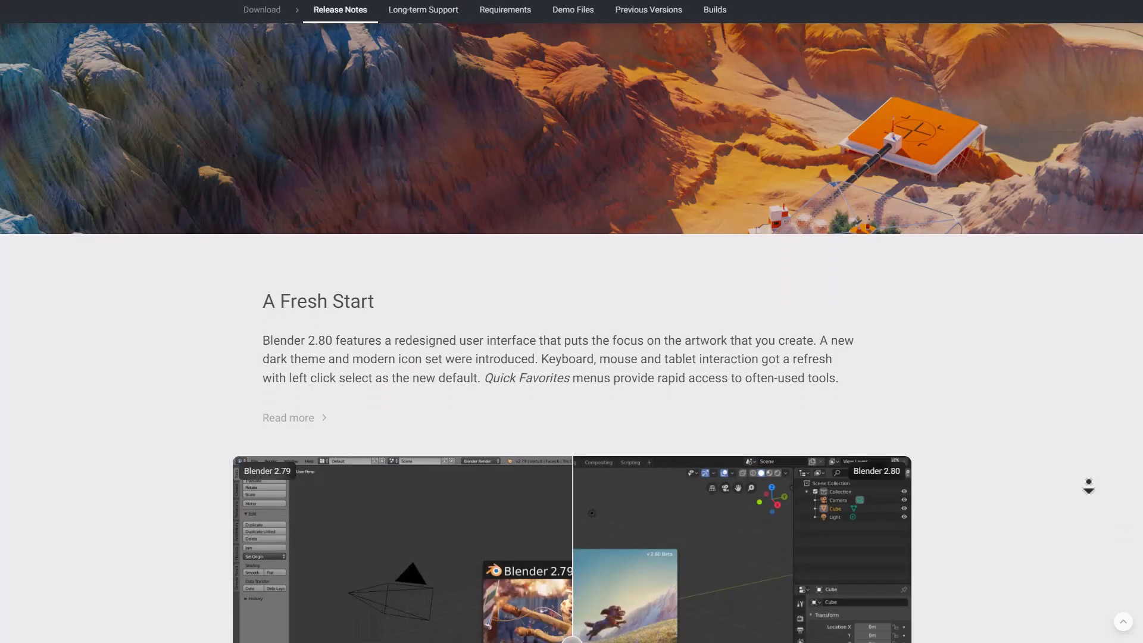
# Scroll the 2.80 release notes past 'A Fresh Start' to the Eevee Real Time section
pyautogui.scroll(-3)
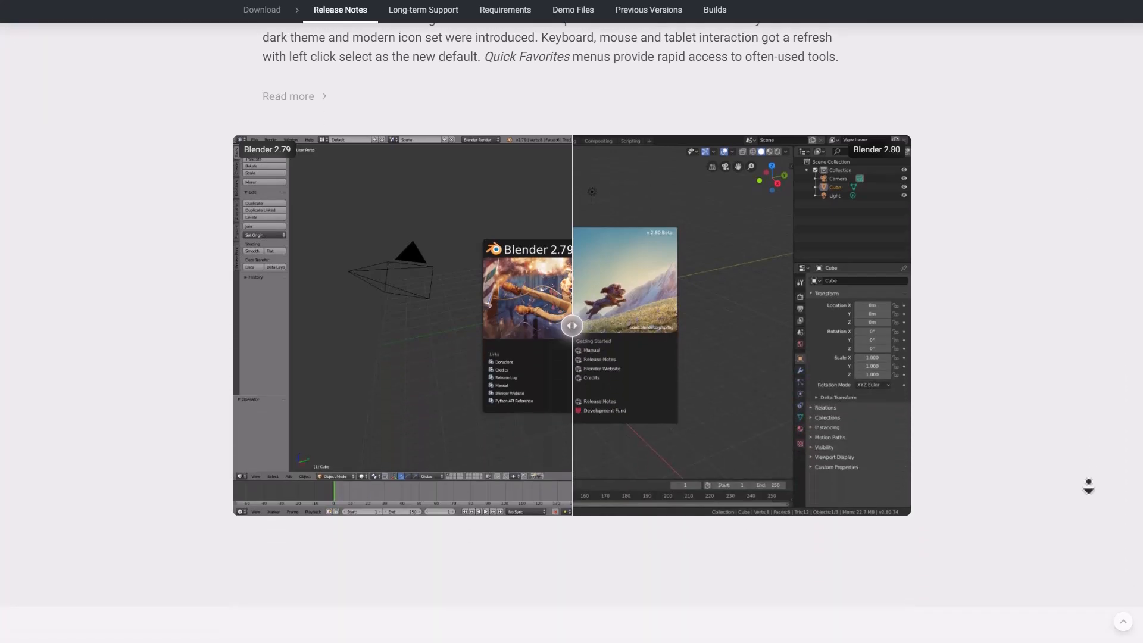
pyautogui.scroll(-3)
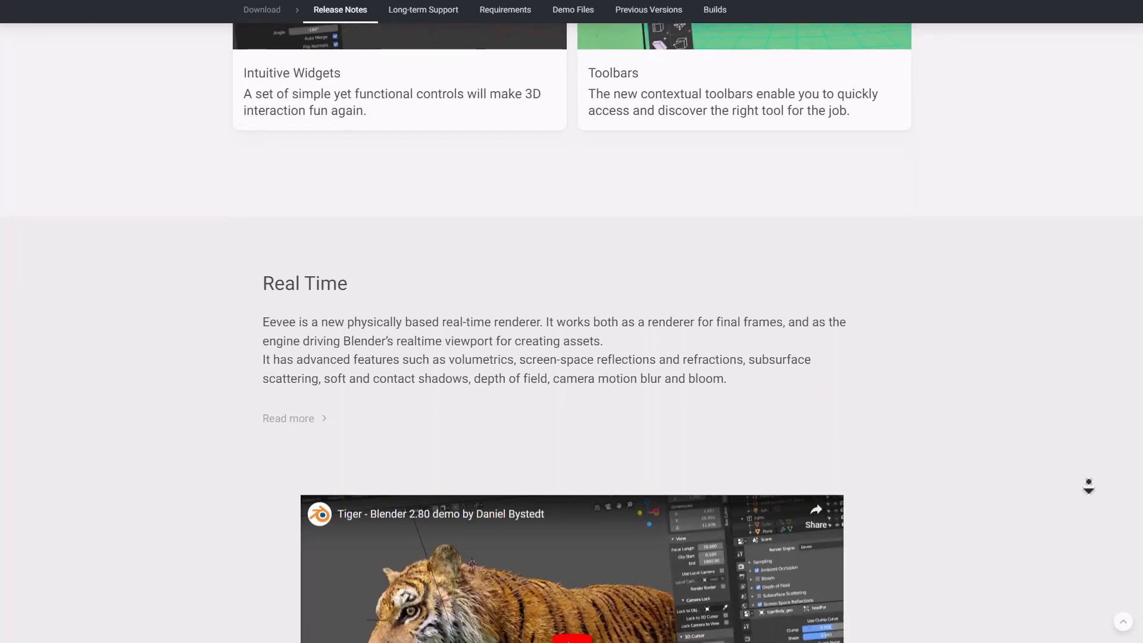
pyautogui.scroll(-3)
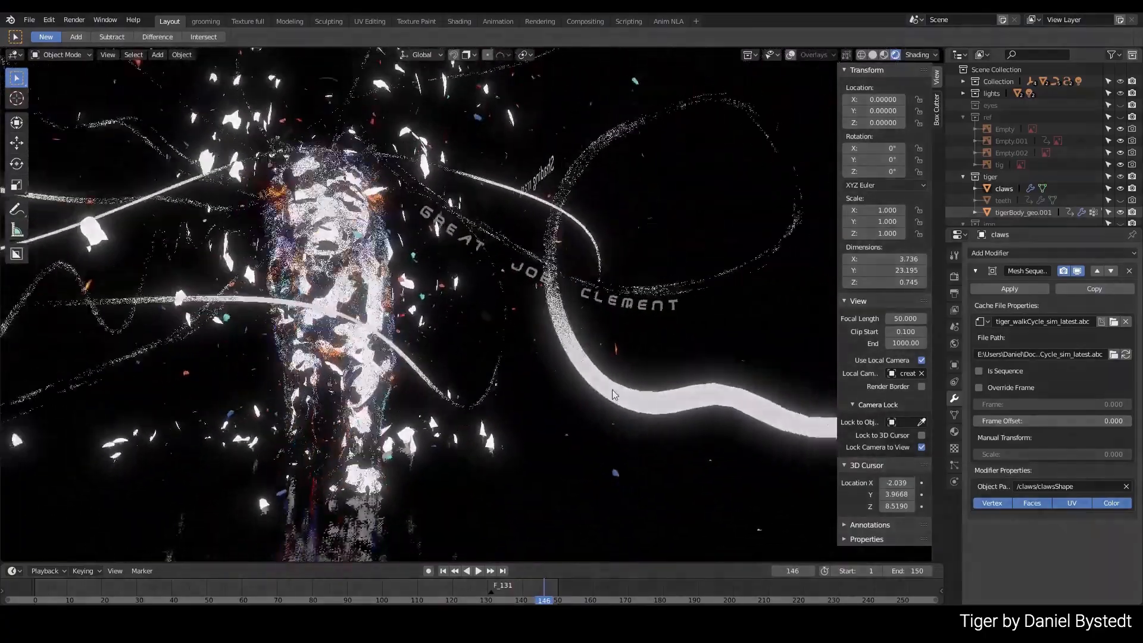
pyautogui.click(477, 570)
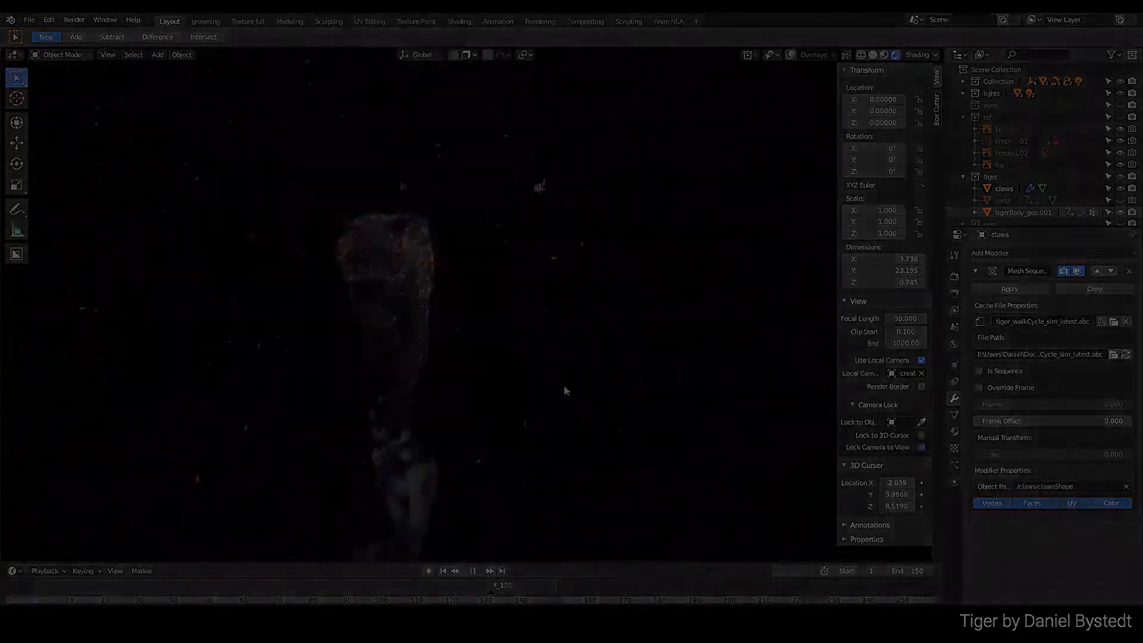
pyautogui.click(206, 13)
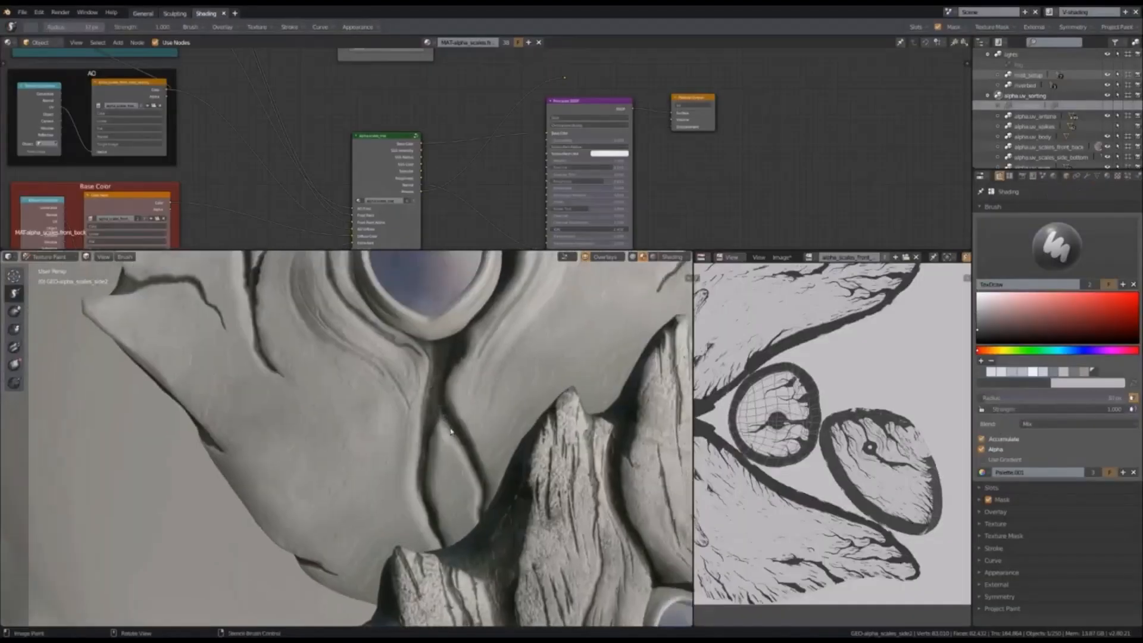
pyautogui.click(190, 8)
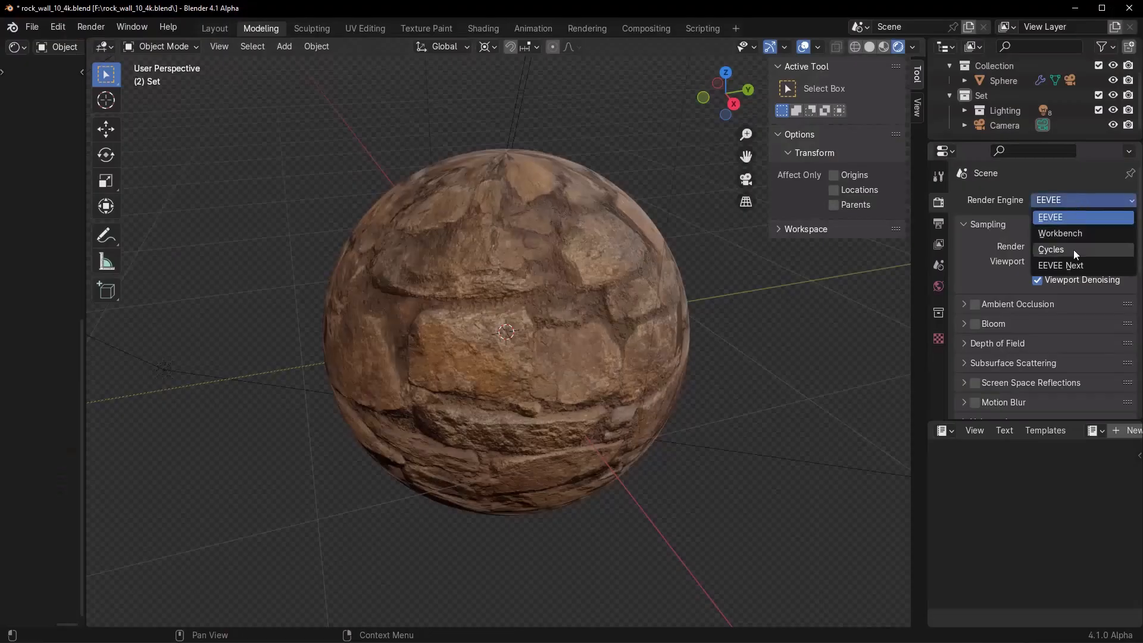
# Show the Render Engine list with EEVEE, Workbench, Cycles and EEVEE Next for the rock wall scene
pyautogui.click(1061, 265)
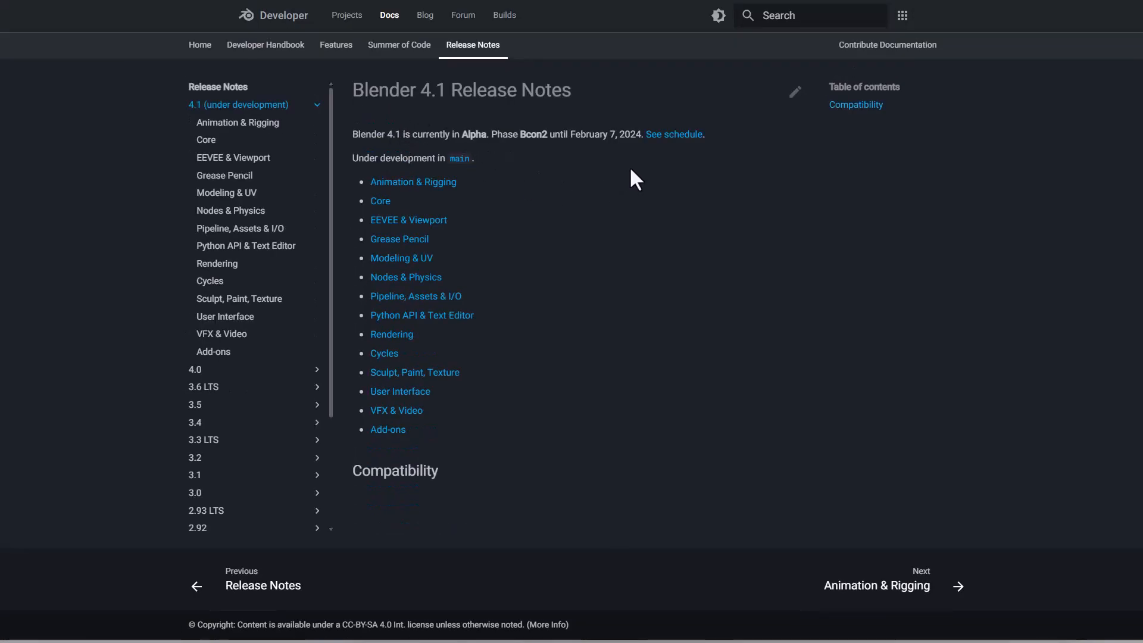
pyautogui.moveTo(636, 188)
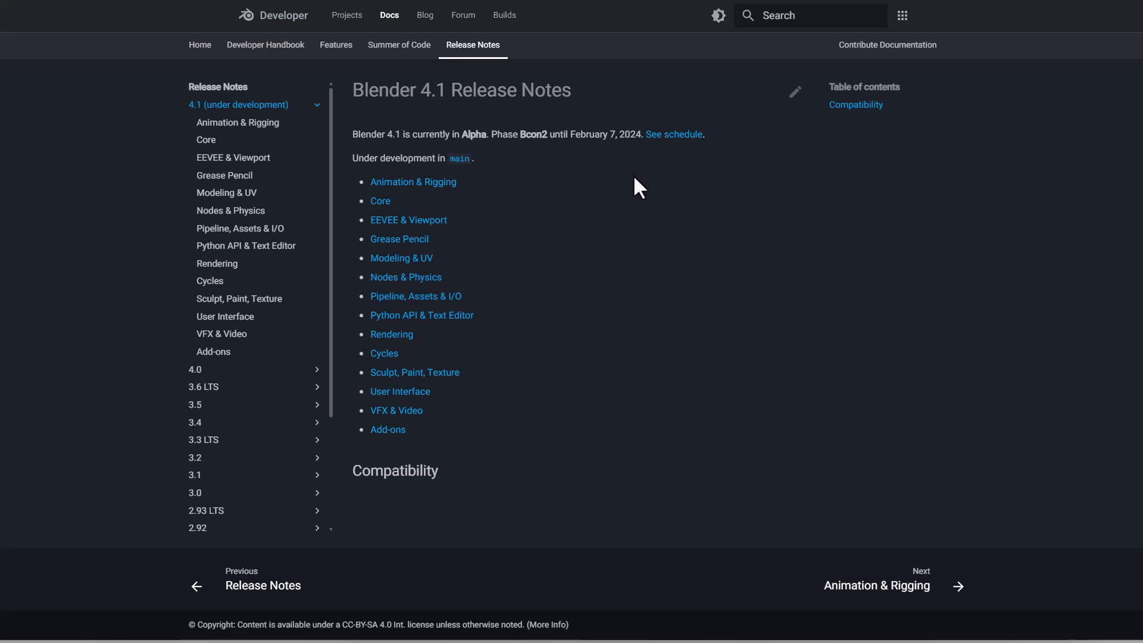
# Go to the EEVEE & Viewport page from the 4.1 Release Notes sidebar
pyautogui.click(408, 219)
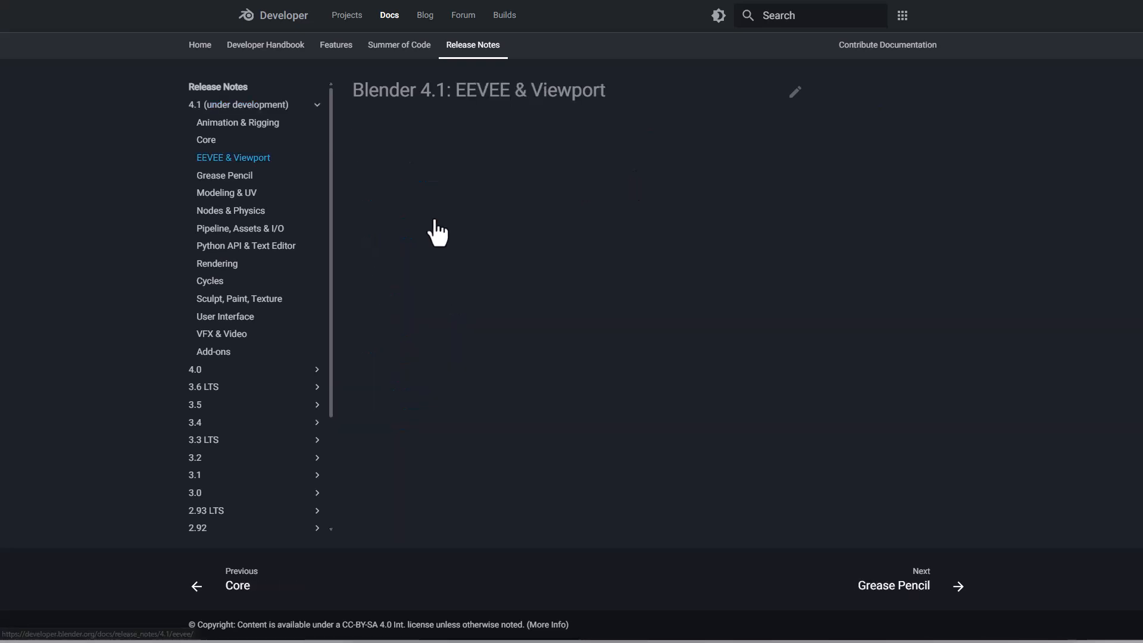
pyautogui.moveTo(651, 504)
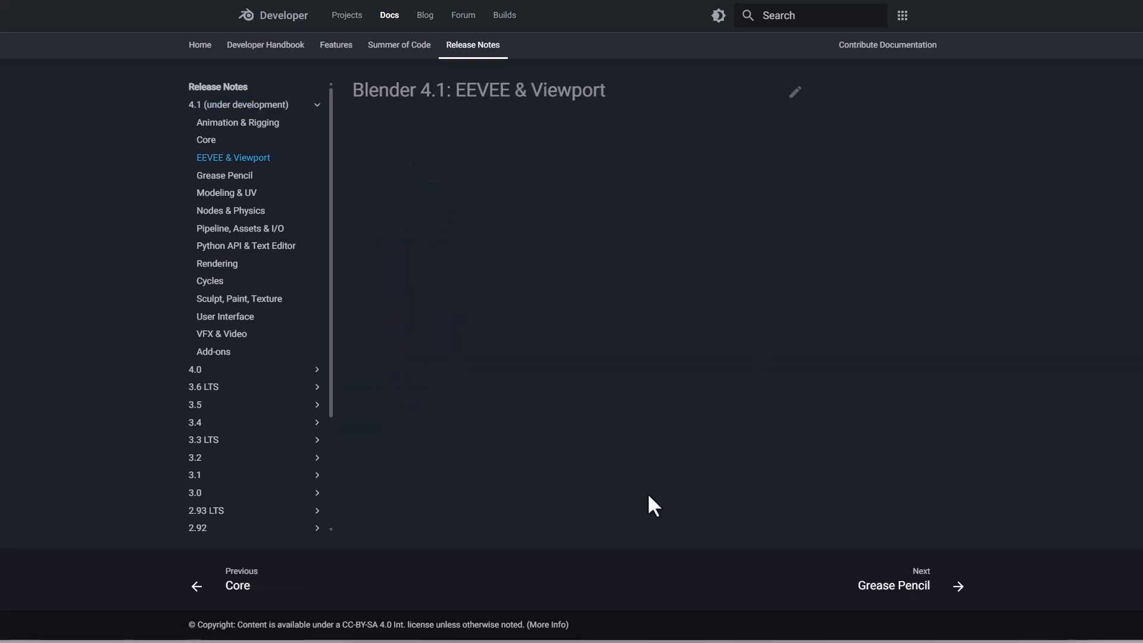
pyautogui.moveTo(490, 457)
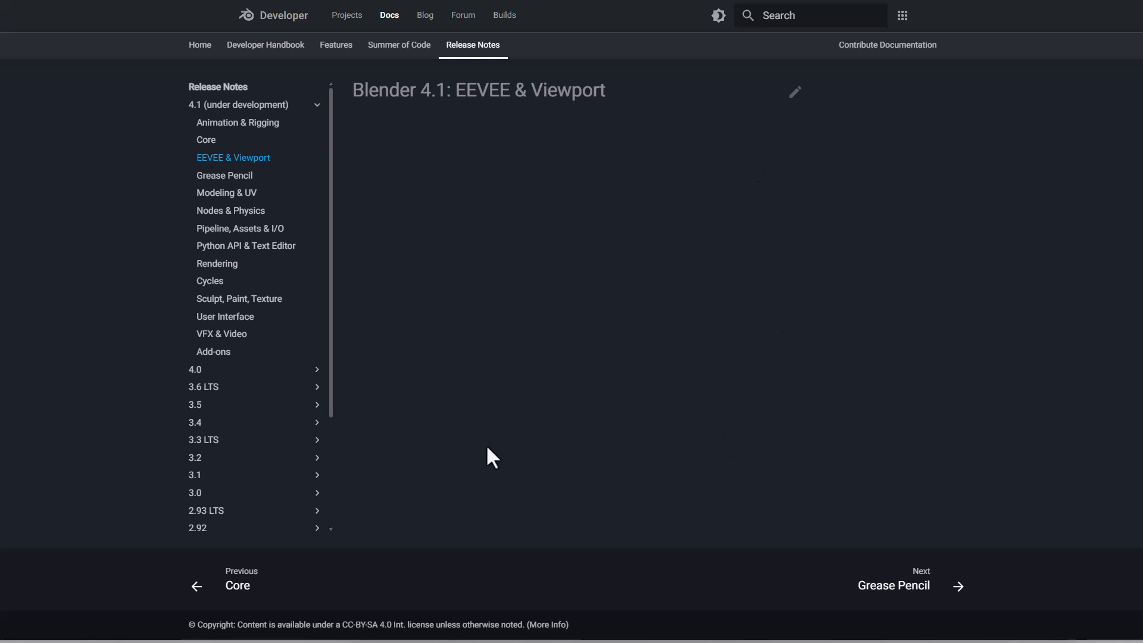
pyautogui.moveTo(576, 401)
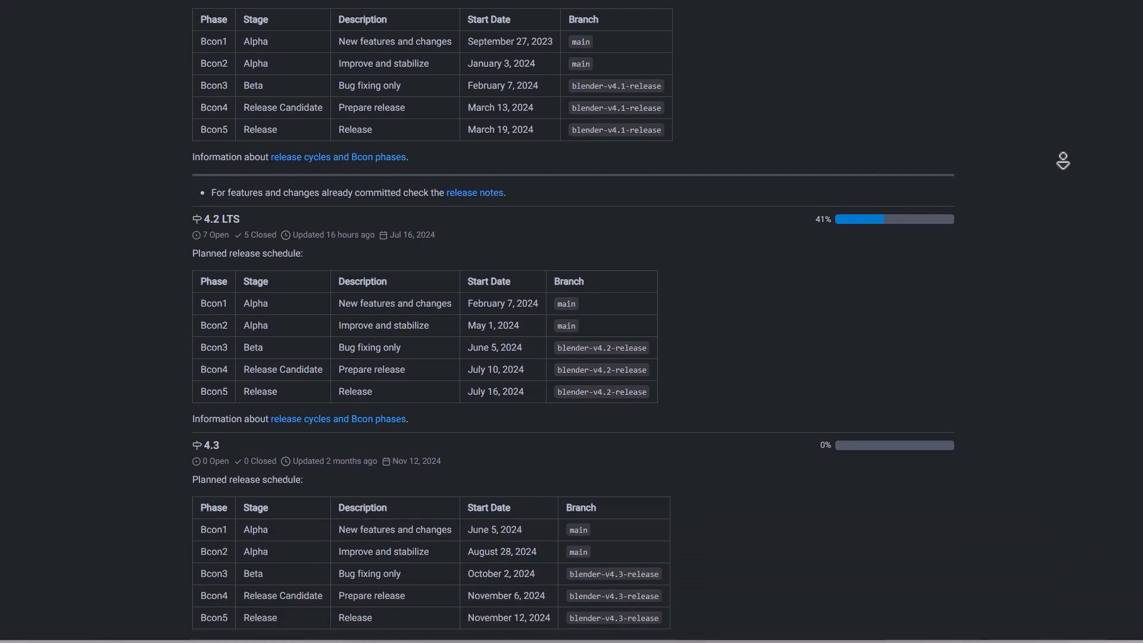
# Scroll past the 4.2 LTS schedule through the Mar 19, 2024 milestone's open issues and pull requests
pyautogui.scroll(-3)
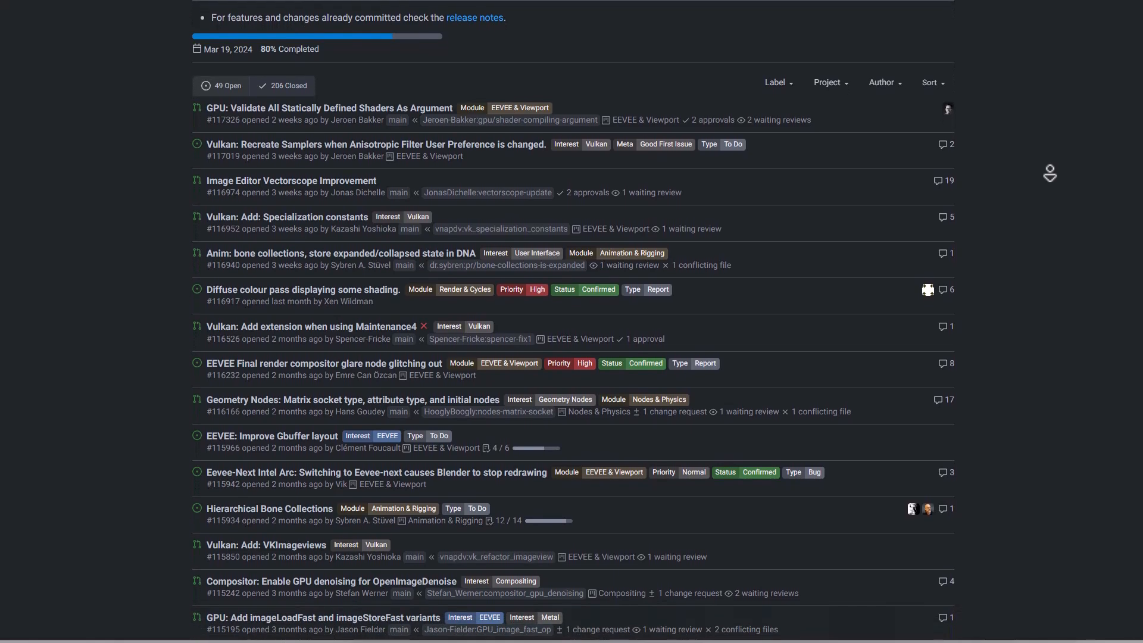
pyautogui.scroll(-3)
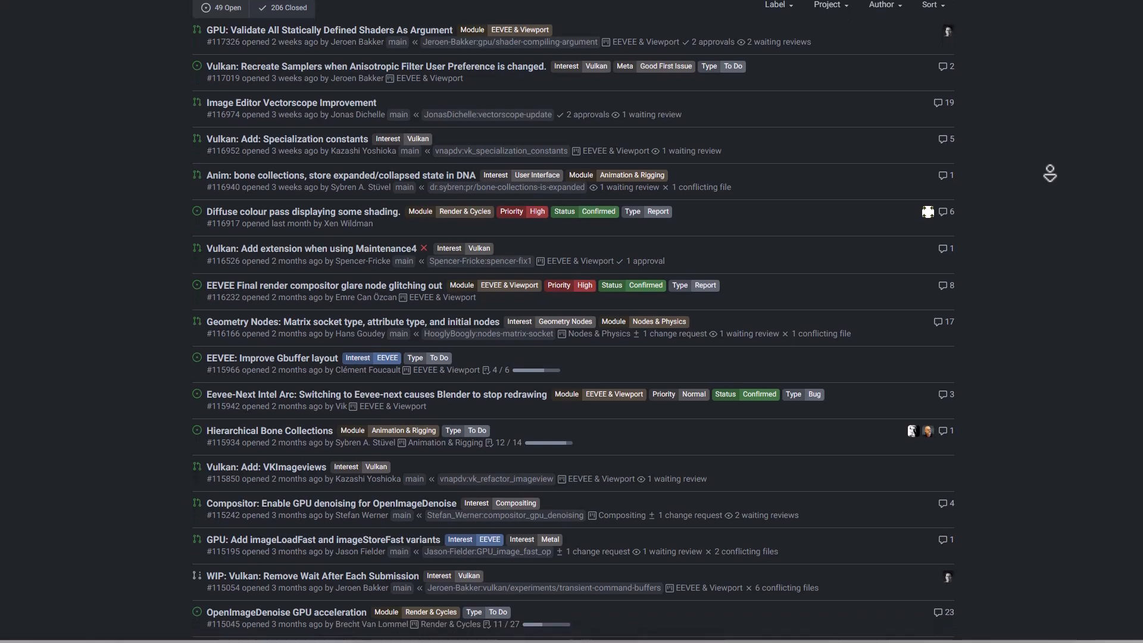
pyautogui.scroll(-3)
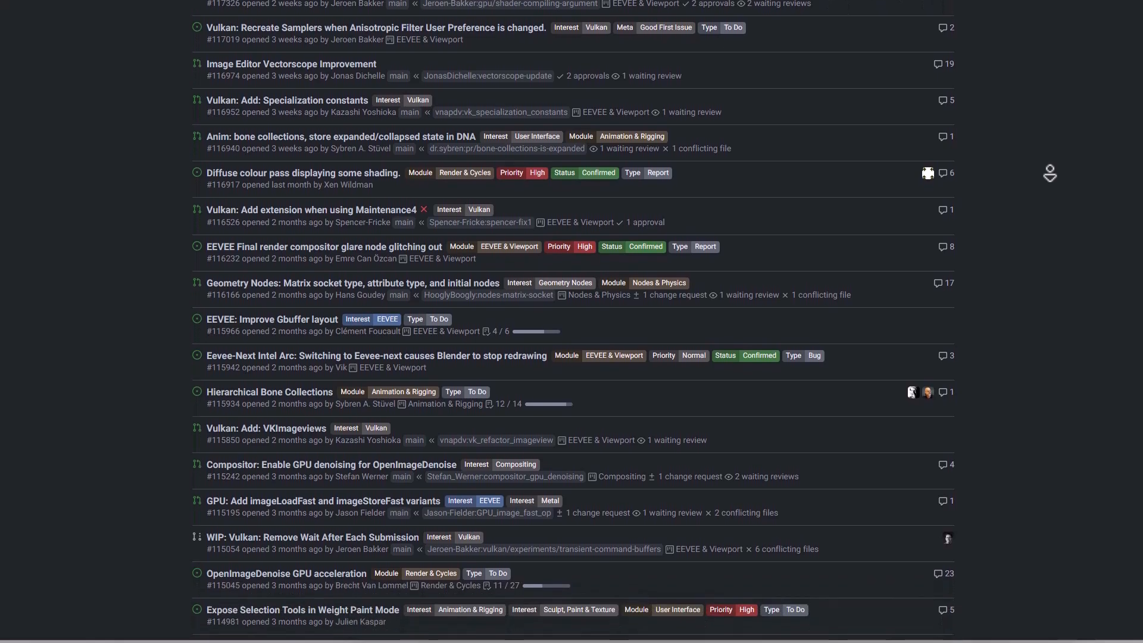
pyautogui.scroll(-3)
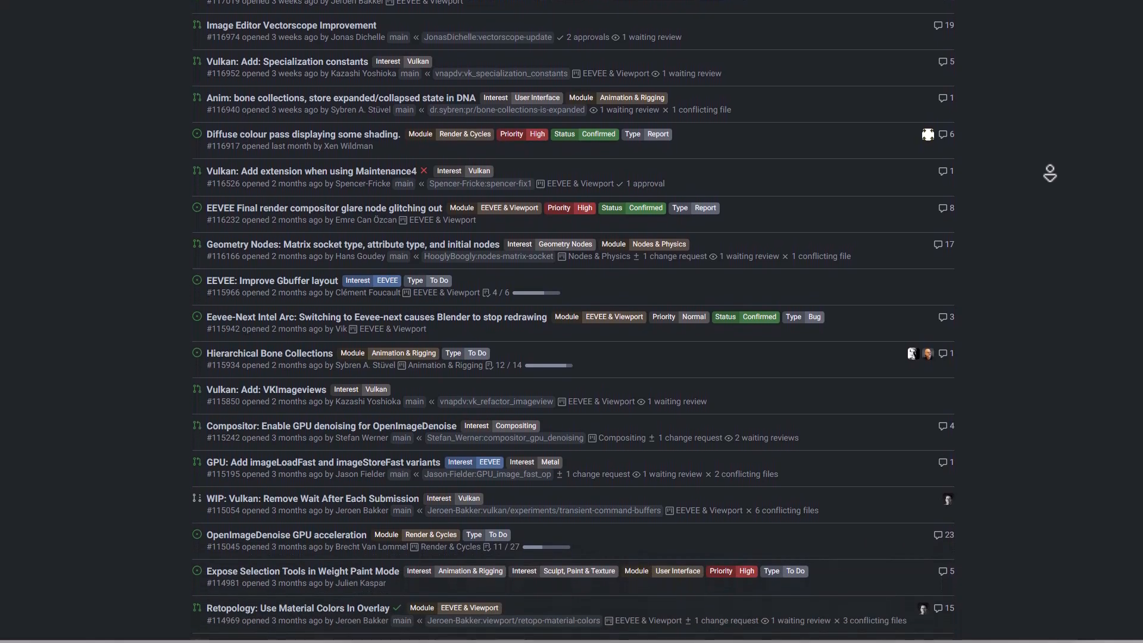
pyautogui.scroll(-3)
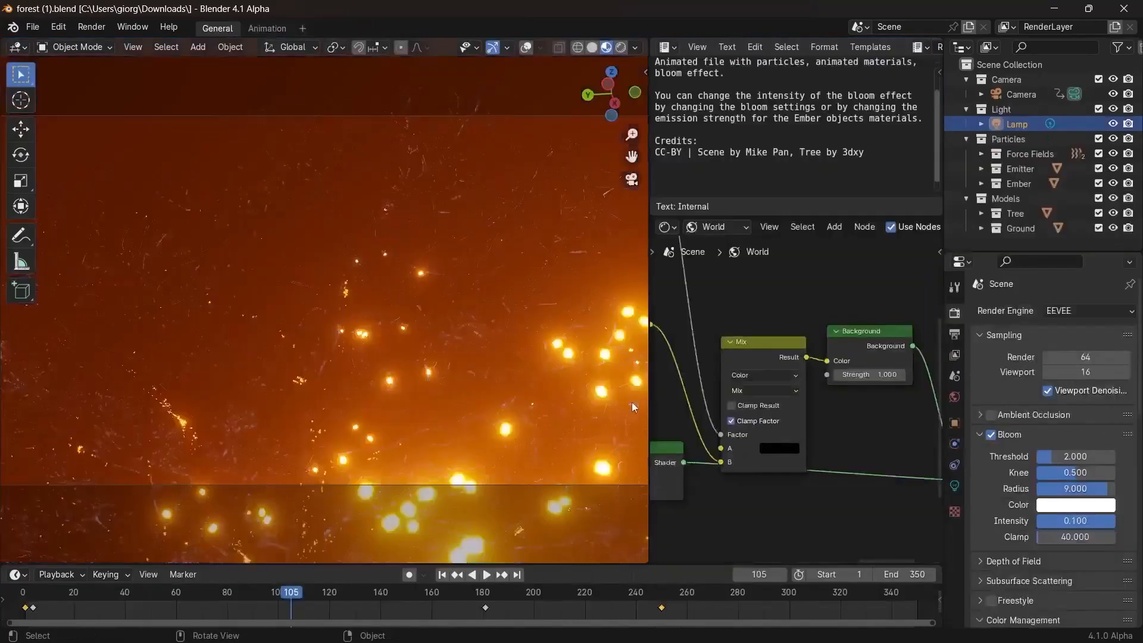
# Choose a render engine for the forest scene from the list where EEVEE Next appears
pyautogui.click(1085, 311)
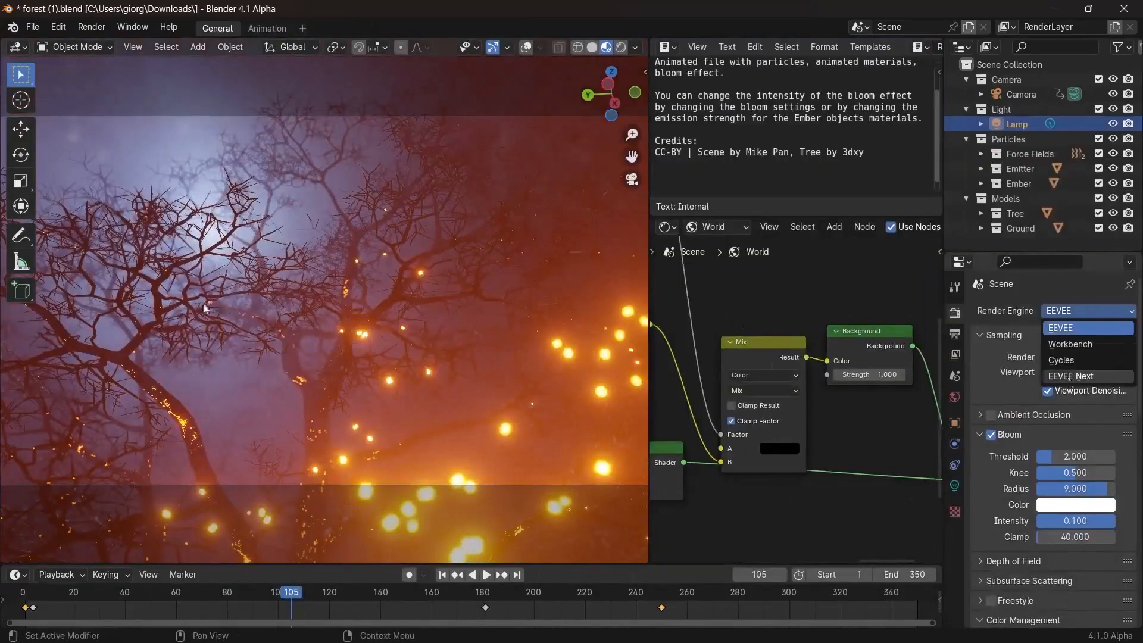
pyautogui.click(1071, 376)
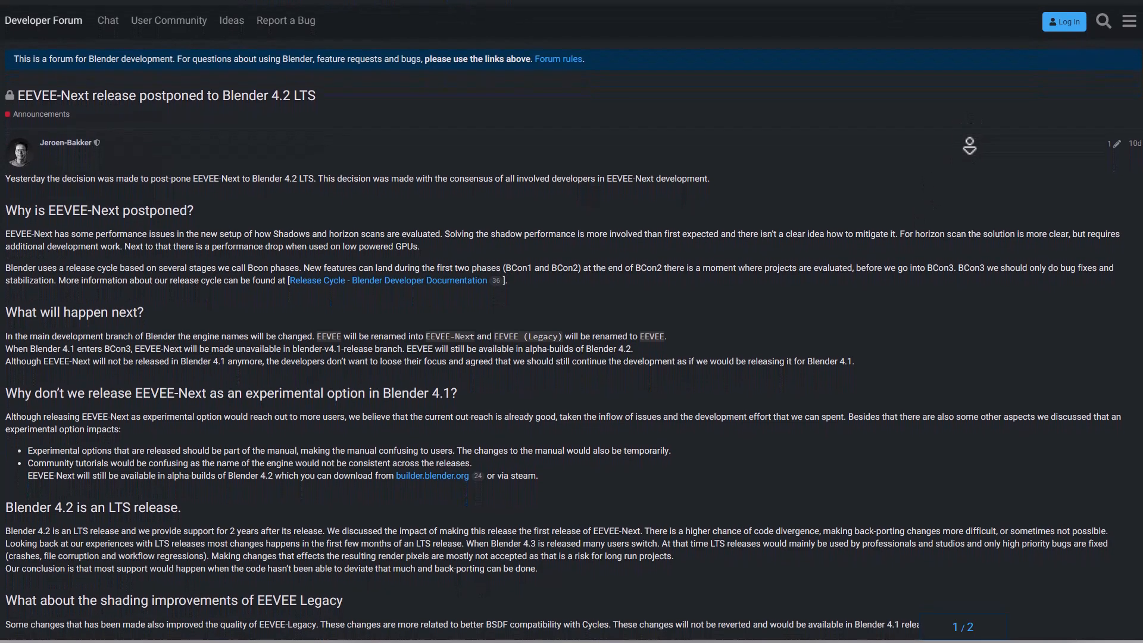
pyautogui.scroll(-3)
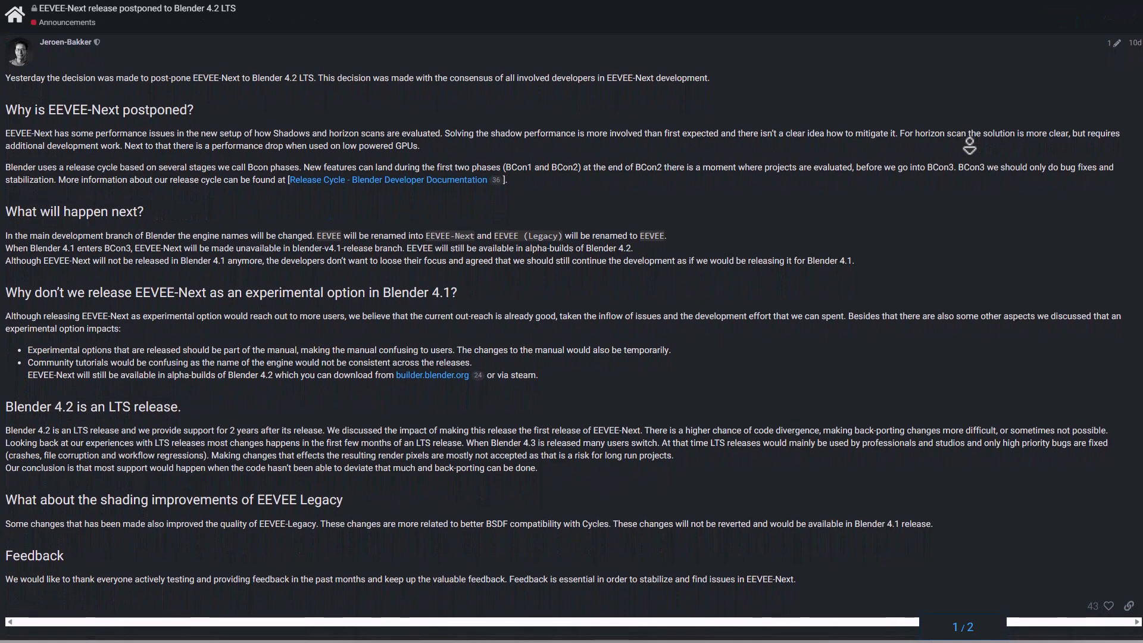
pyautogui.scroll(-3)
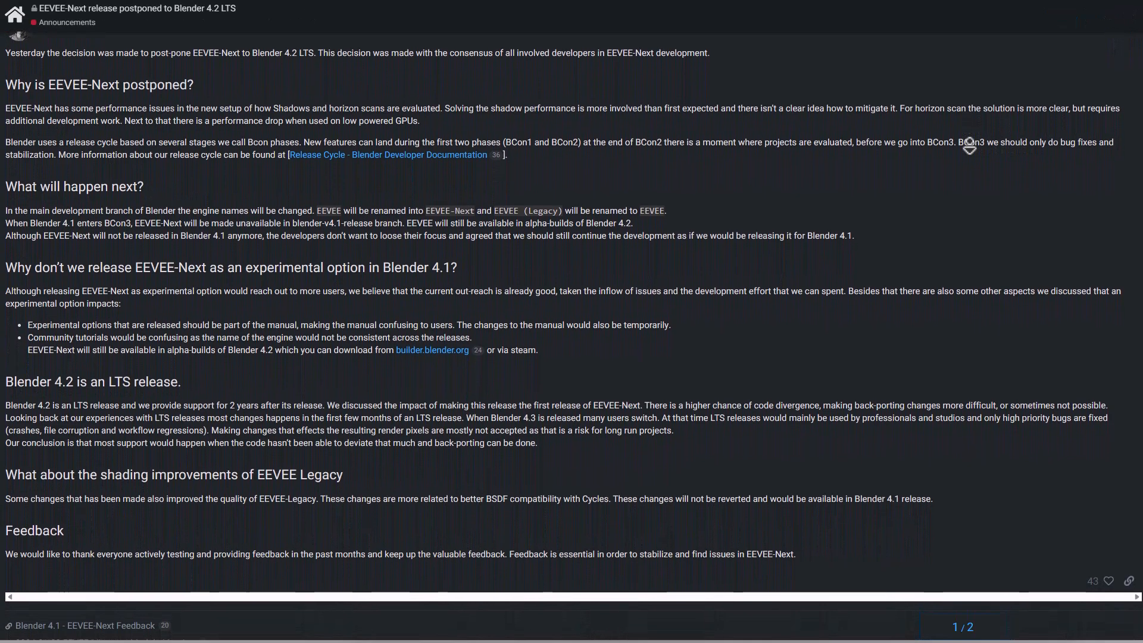
pyautogui.scroll(-3)
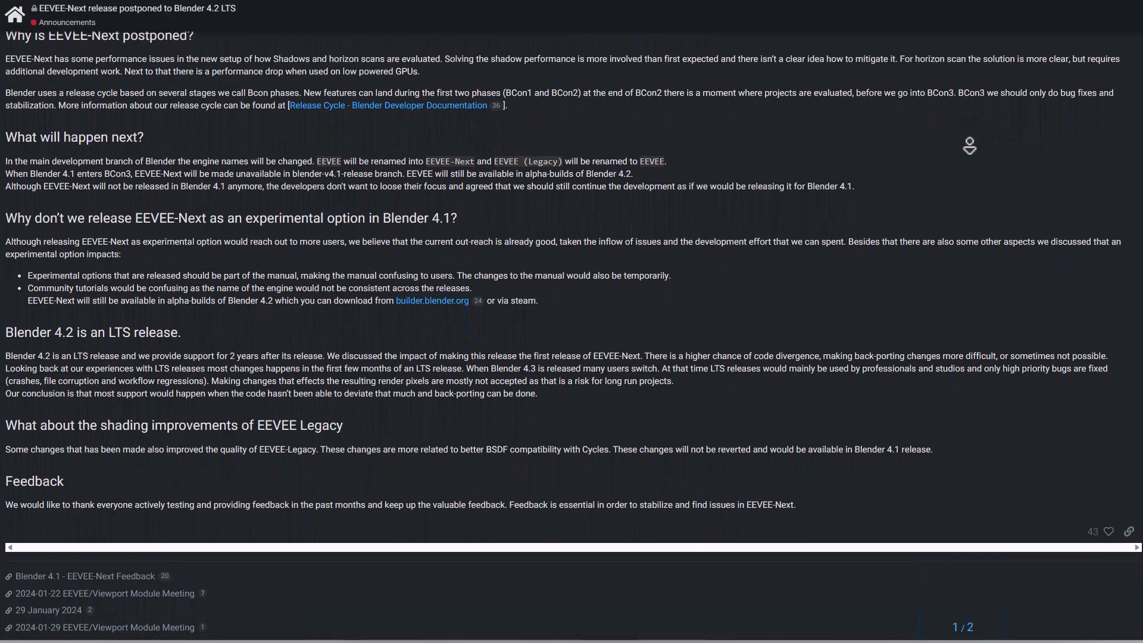
pyautogui.scroll(-3)
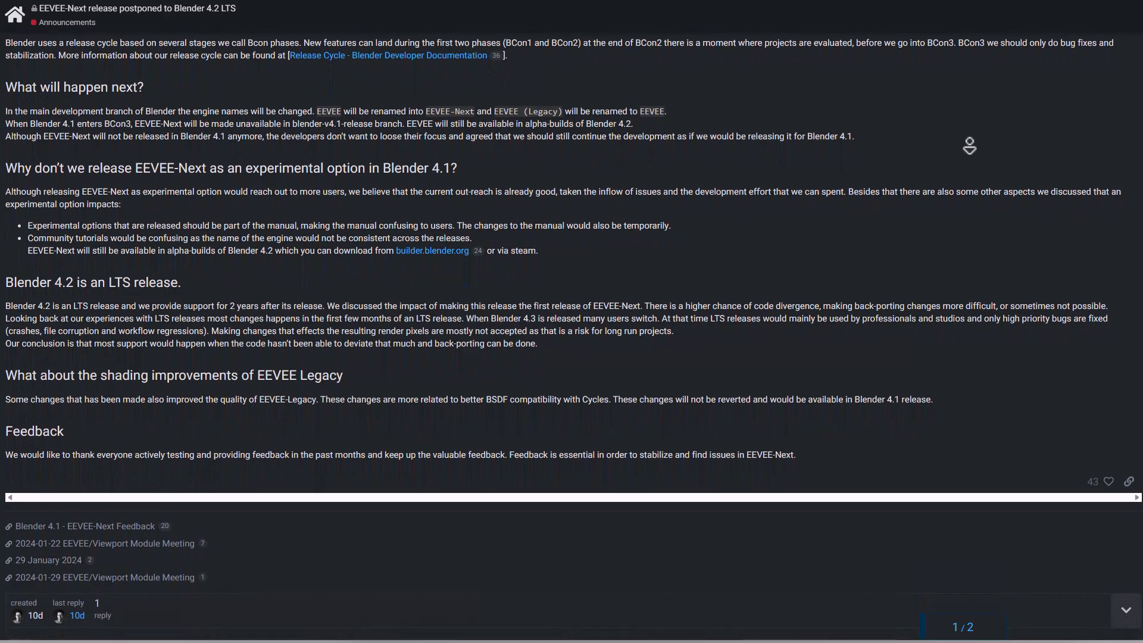
pyautogui.scroll(-3)
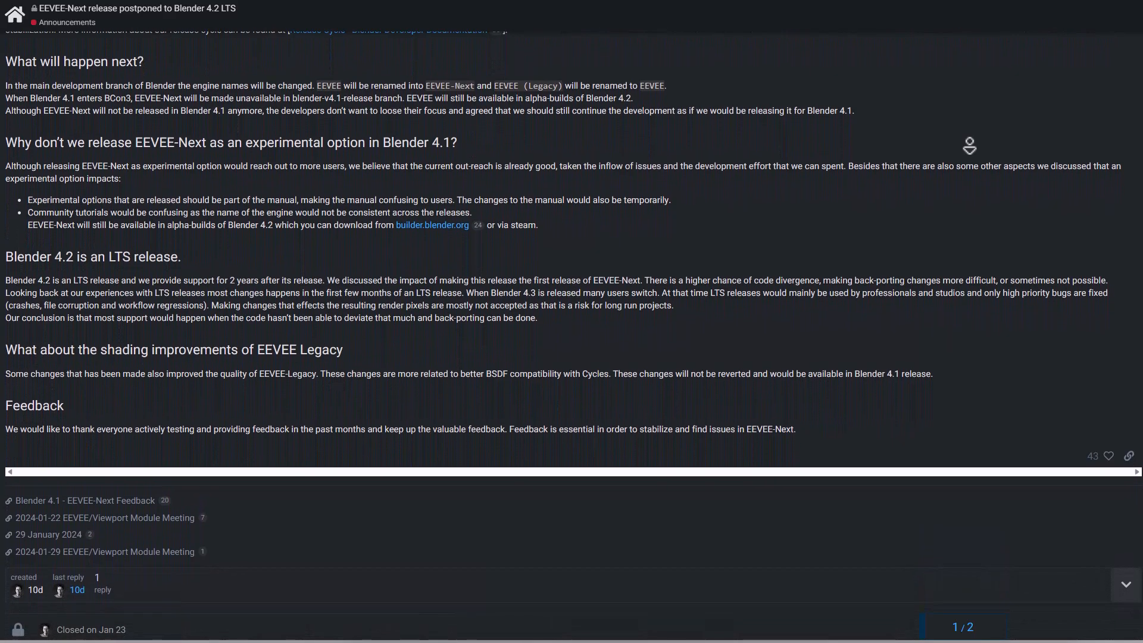
pyautogui.scroll(3)
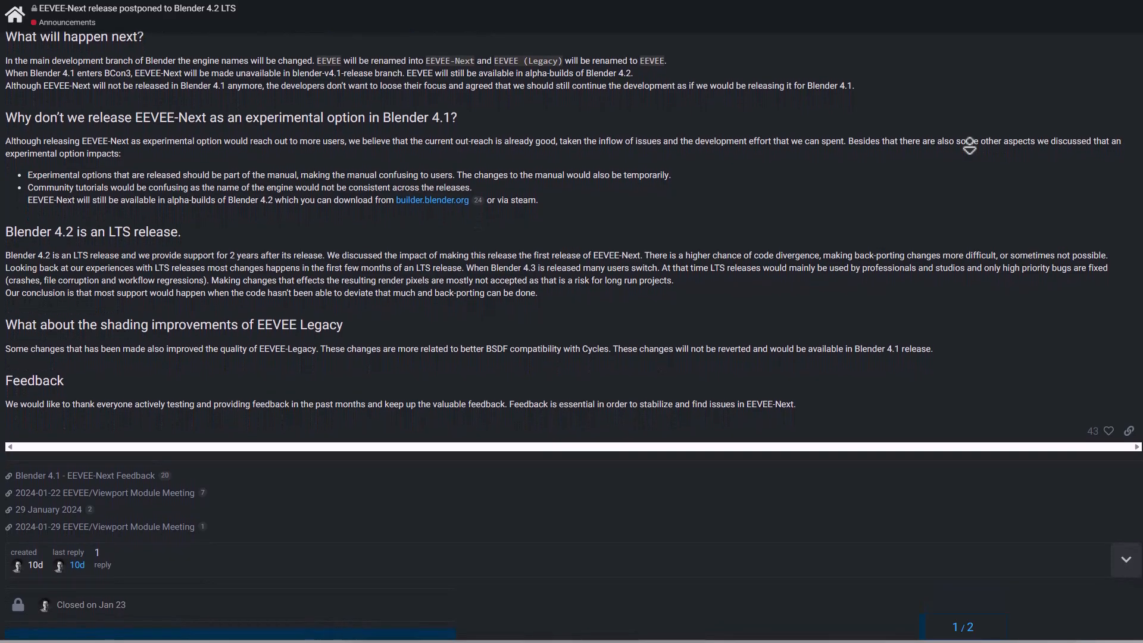
pyautogui.scroll(3)
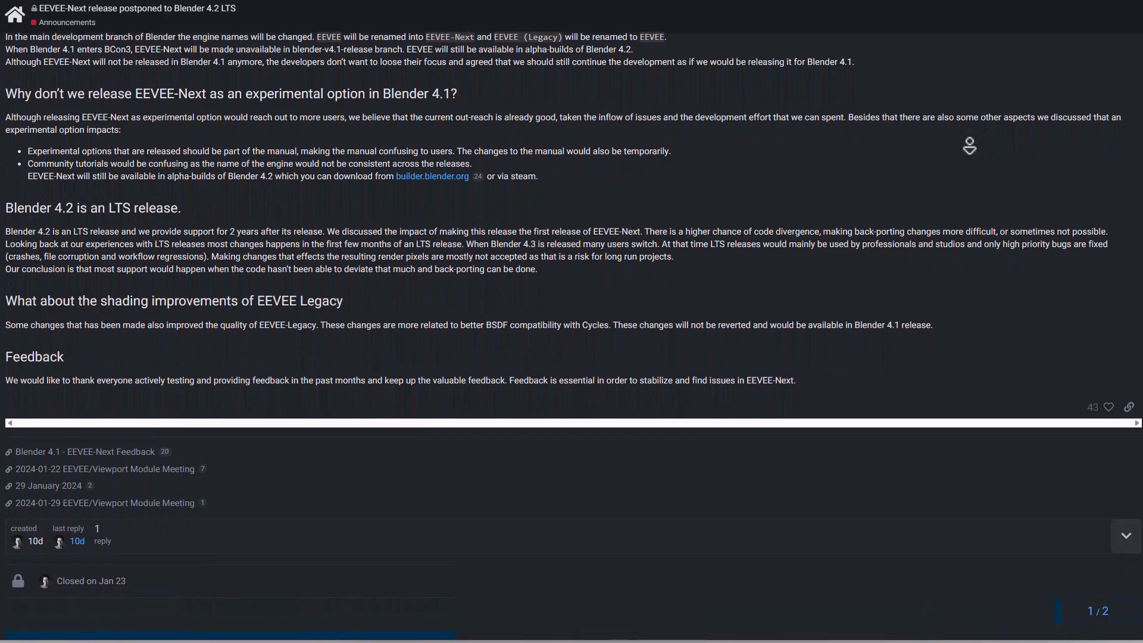
pyautogui.scroll(-3)
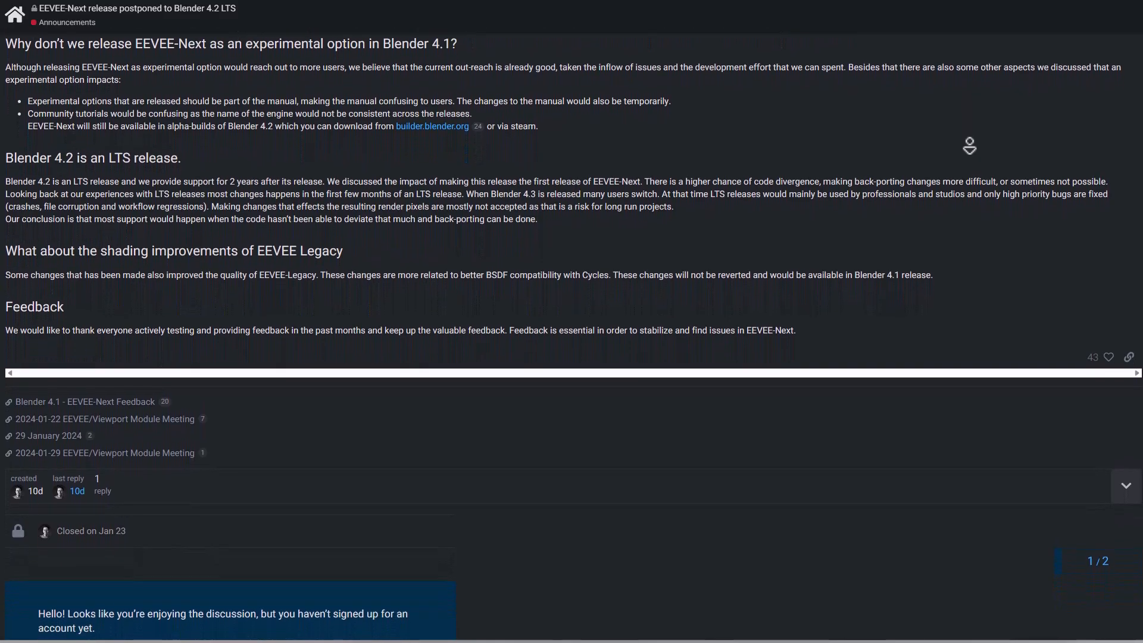
pyautogui.scroll(-3)
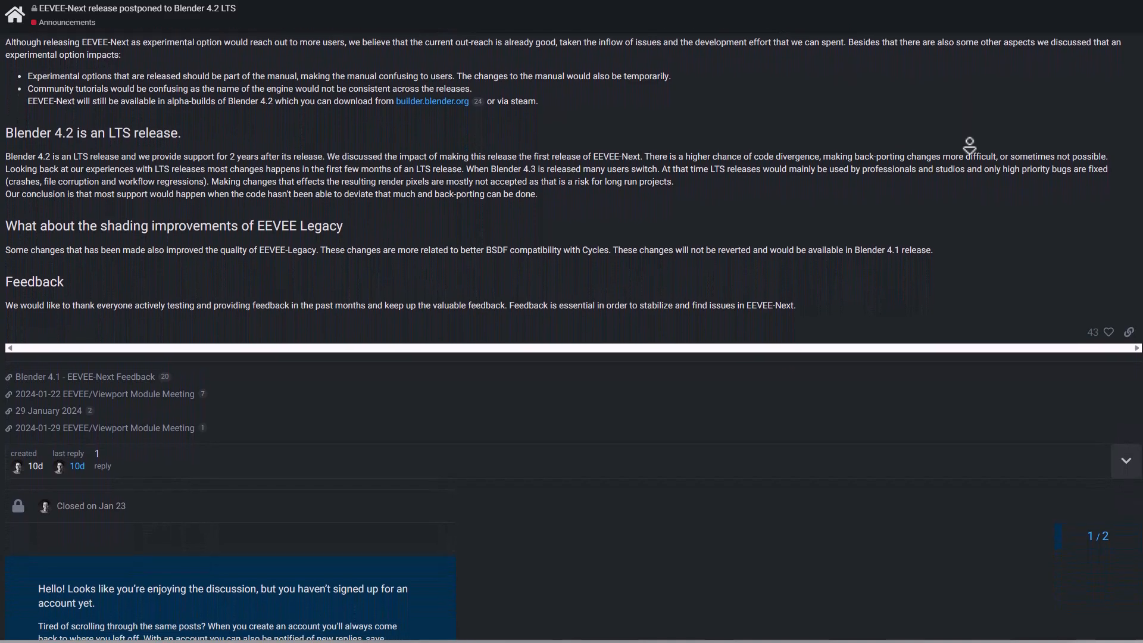
pyautogui.scroll(-3)
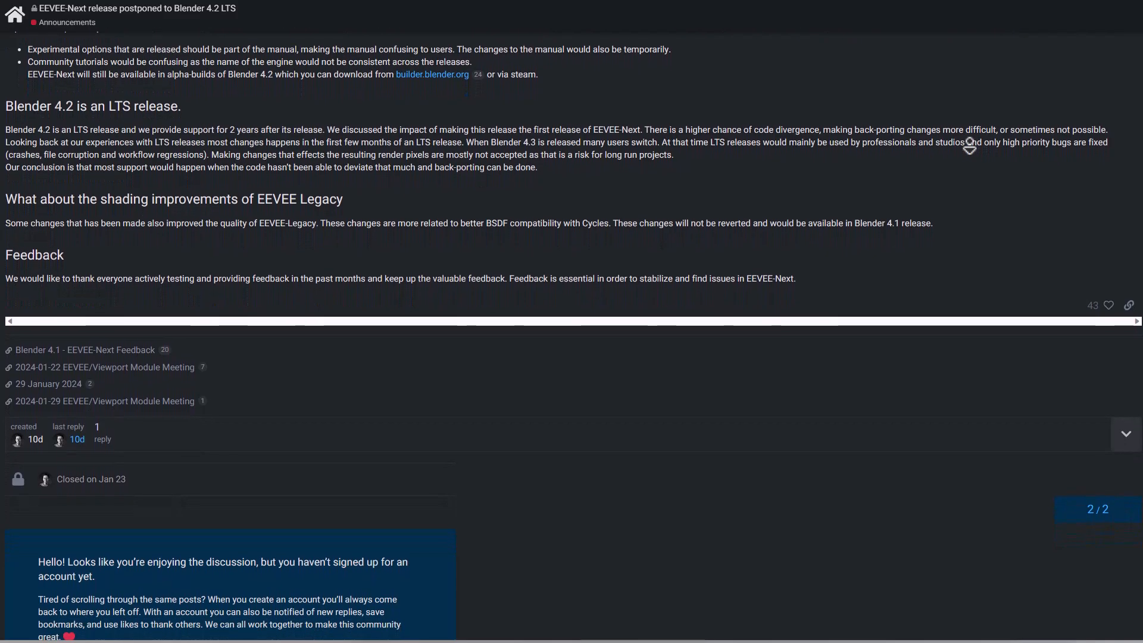
pyautogui.scroll(-3)
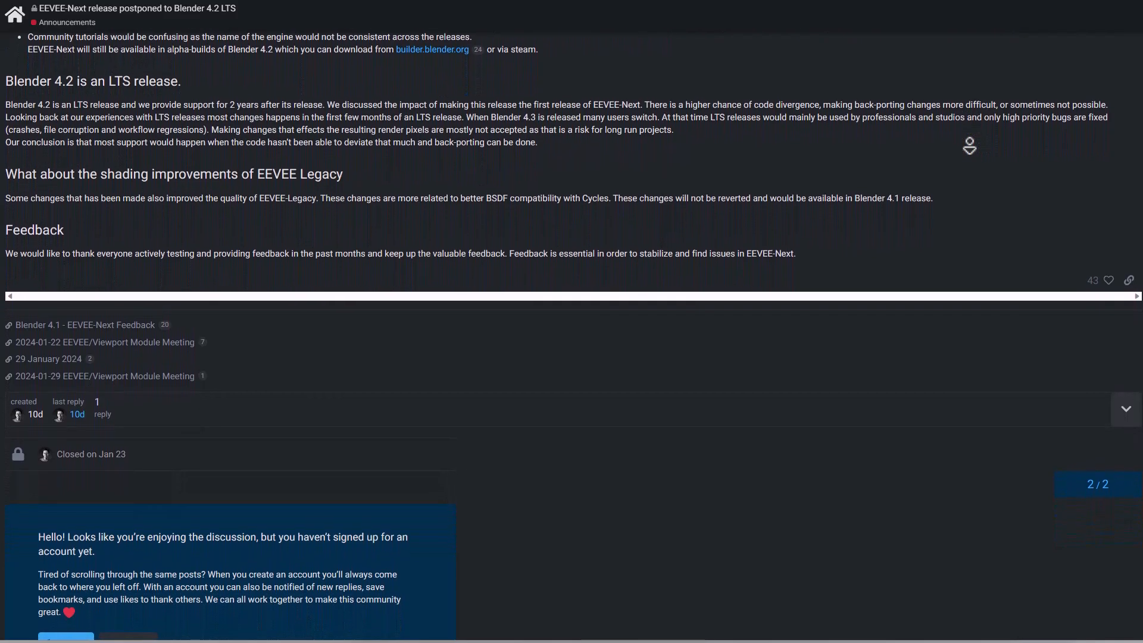
pyautogui.scroll(-3)
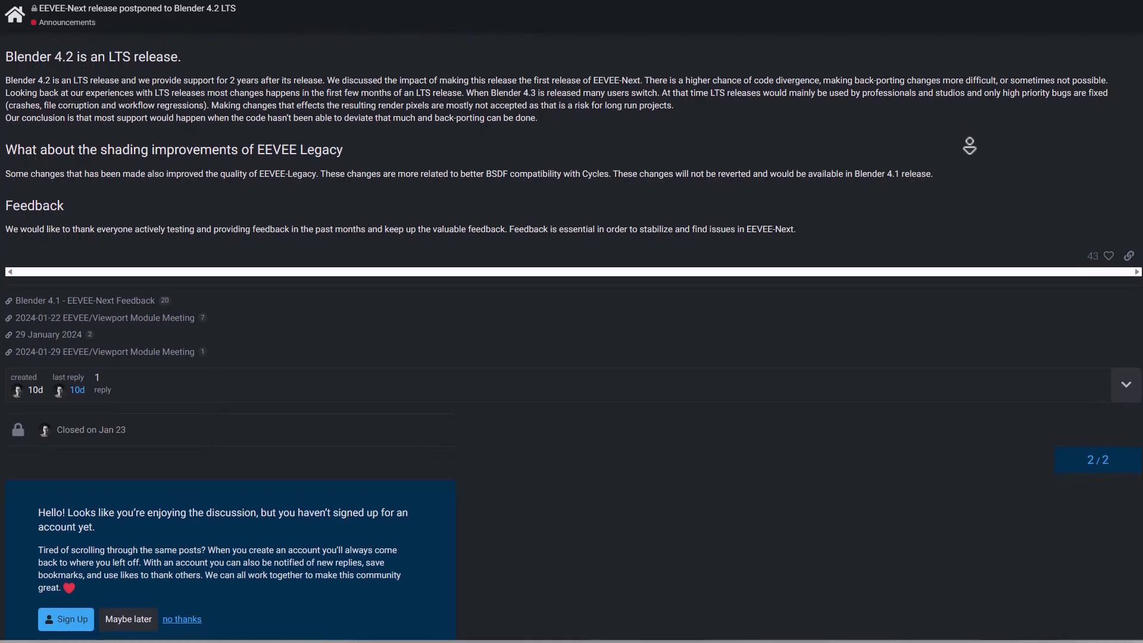
pyautogui.scroll(-3)
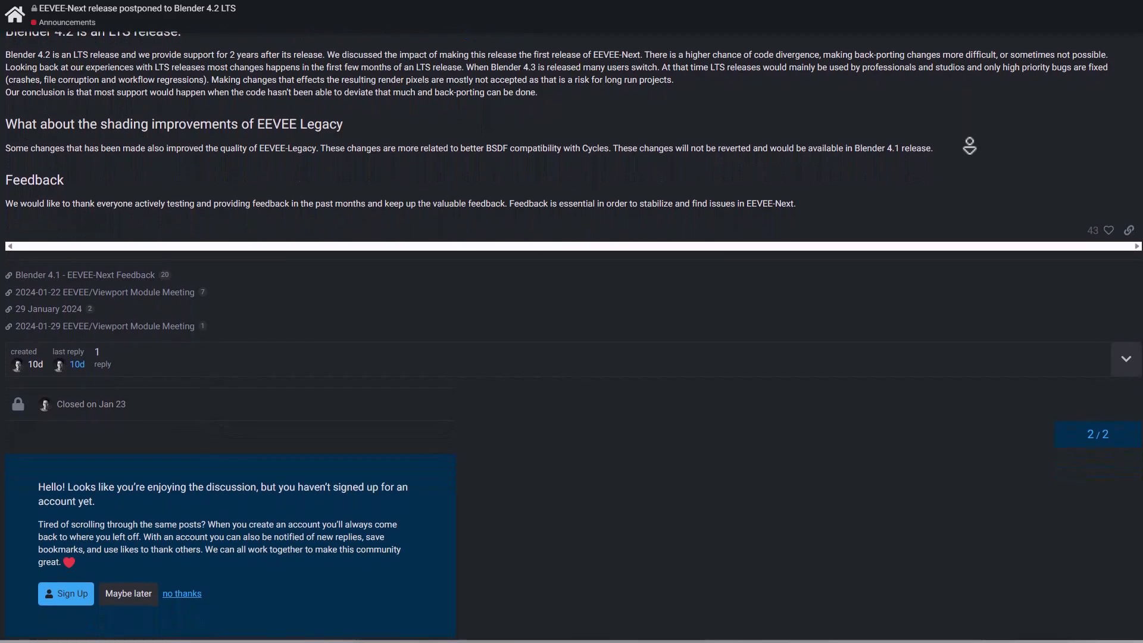
pyautogui.scroll(-3)
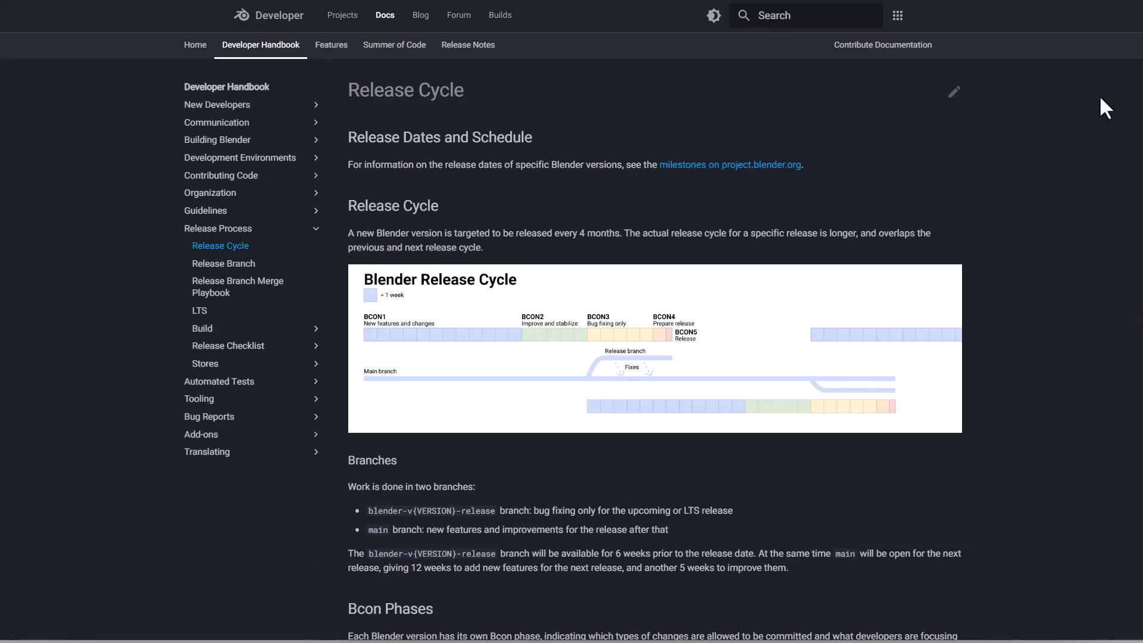
# Scroll through the Blender Release Cycle chart, then switch back to Blender
pyautogui.scroll(-3)
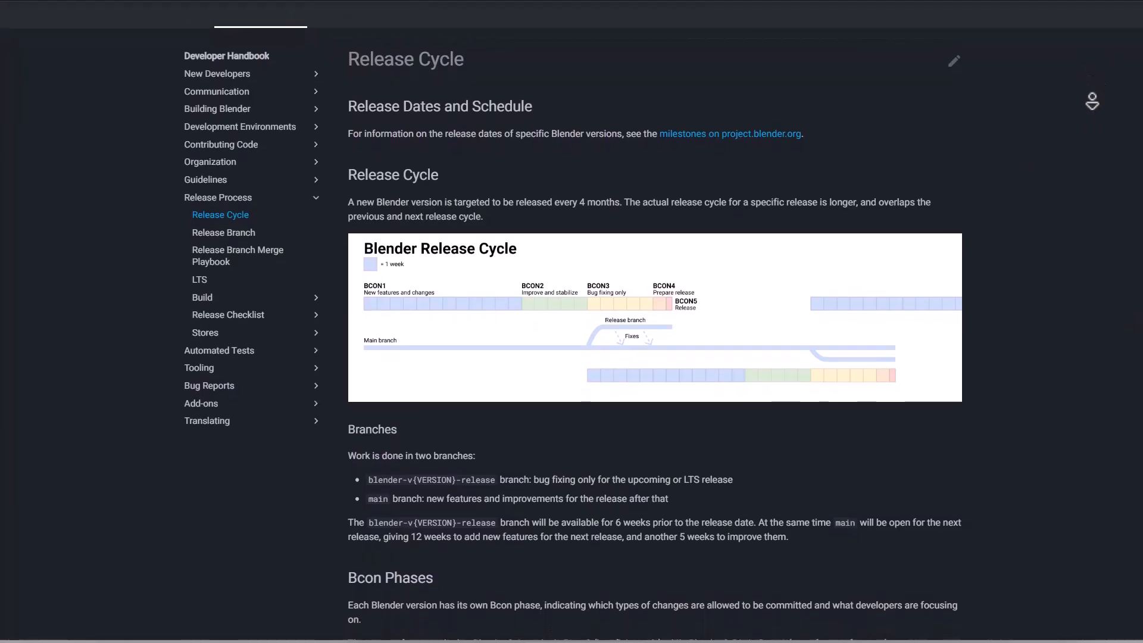
pyautogui.scroll(-3)
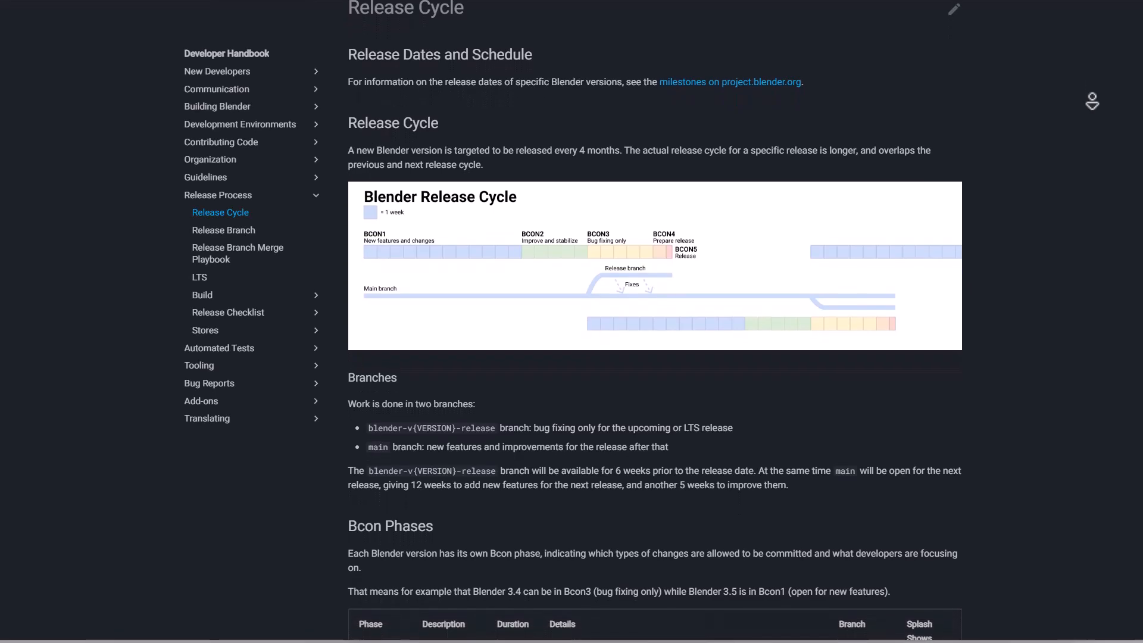
pyautogui.press('alt+tab')
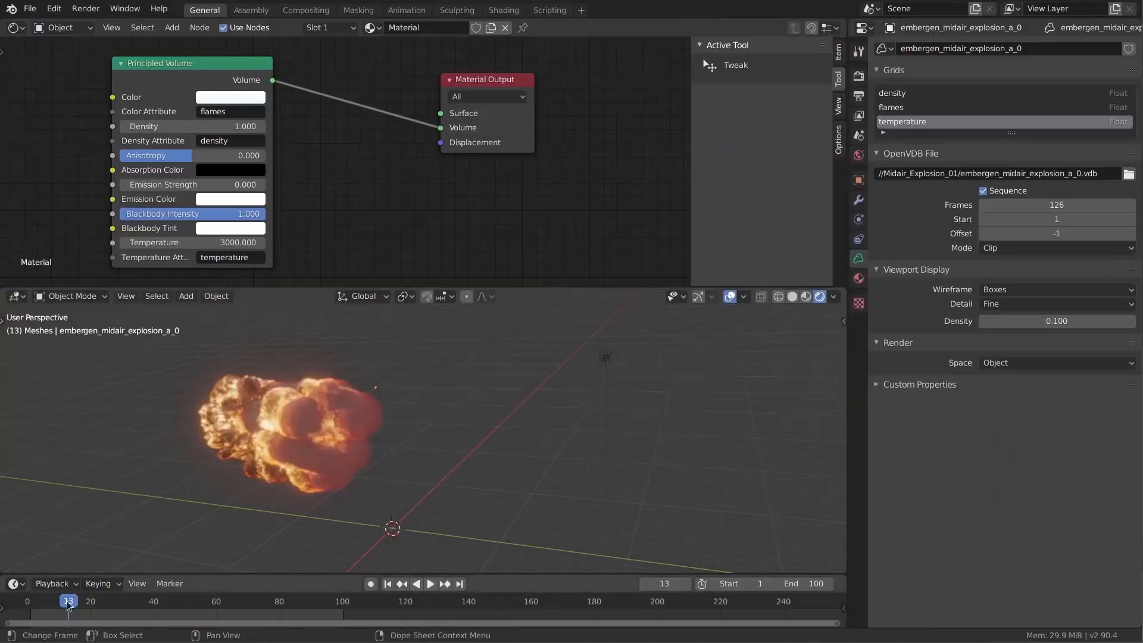
# Switch the water plane scene's render engine to EEVEE Next and show the plane's material settings
pyautogui.click(430, 583)
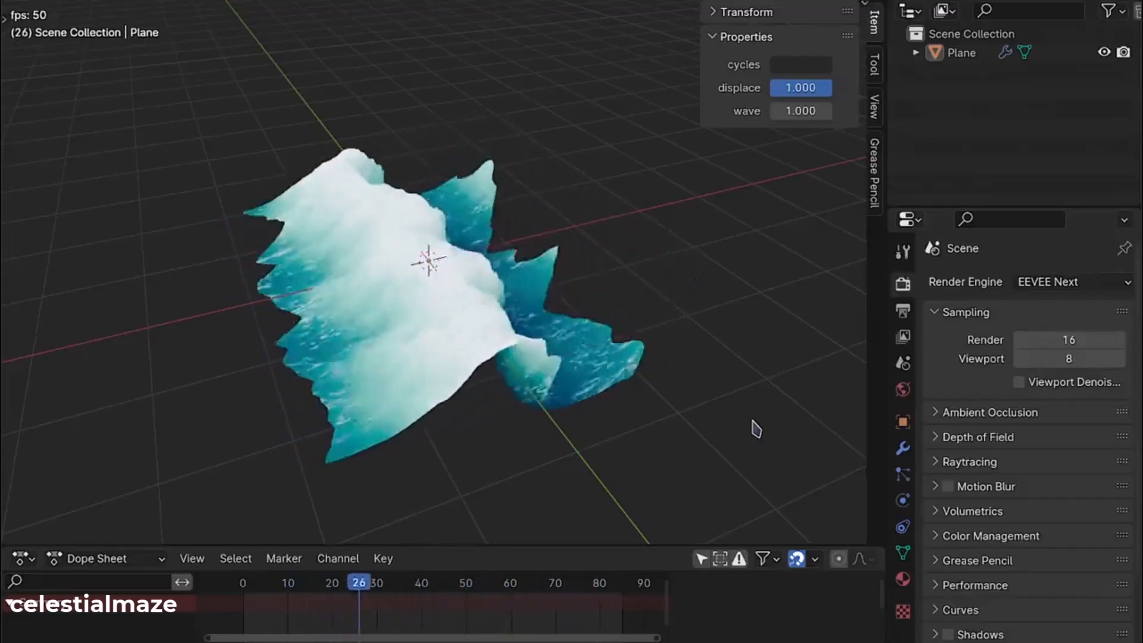
pyautogui.click(1071, 281)
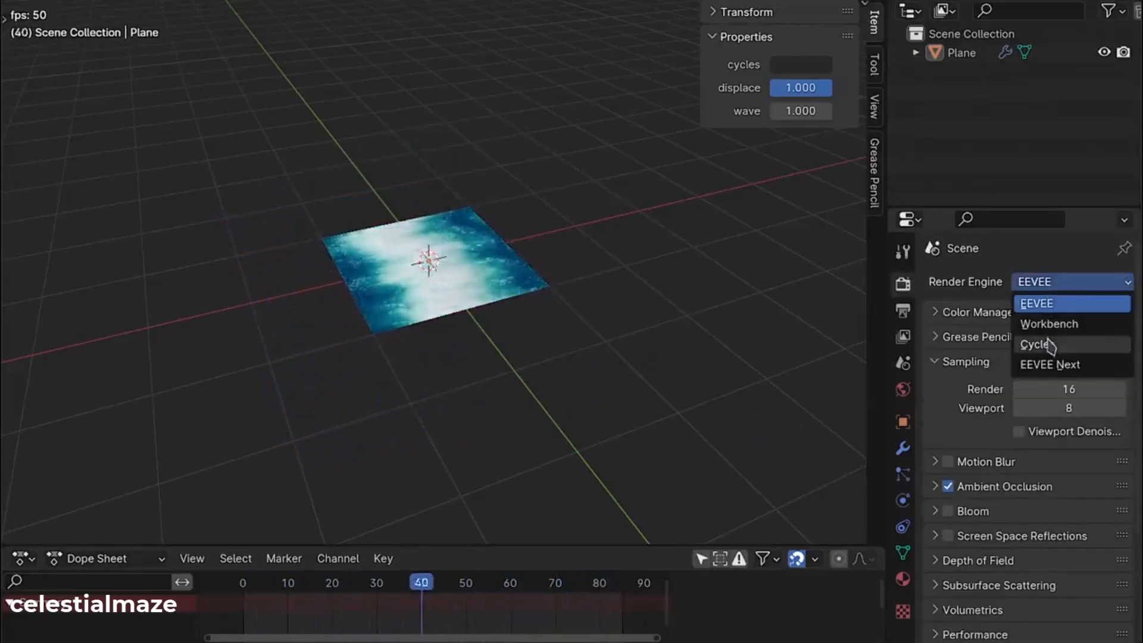
pyautogui.click(1049, 365)
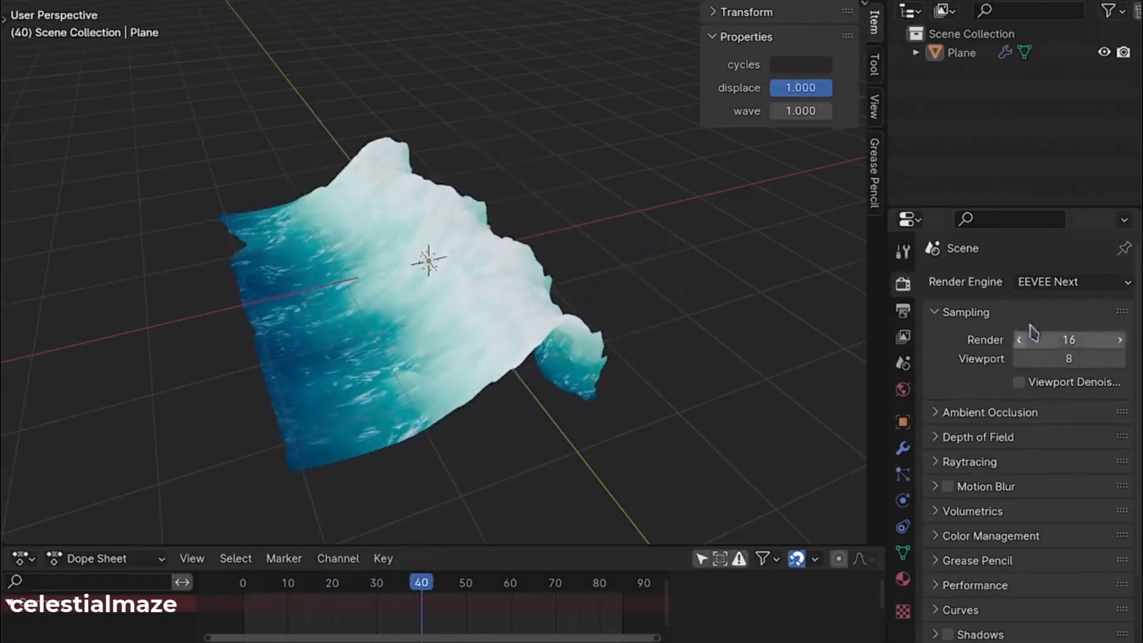
pyautogui.click(902, 578)
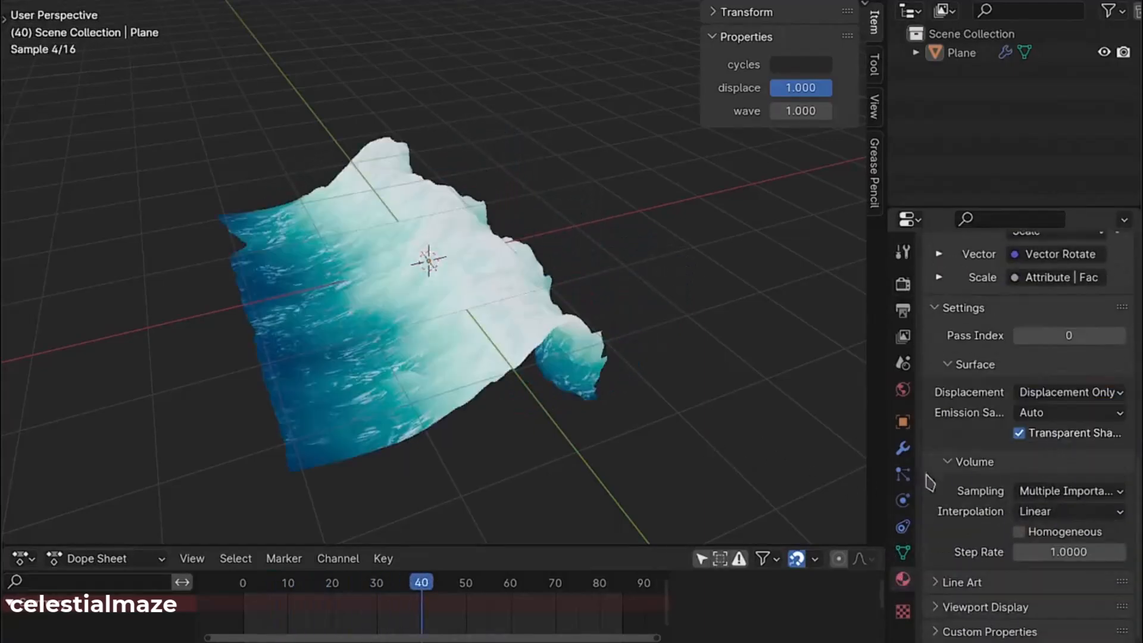
pyautogui.click(332, 582)
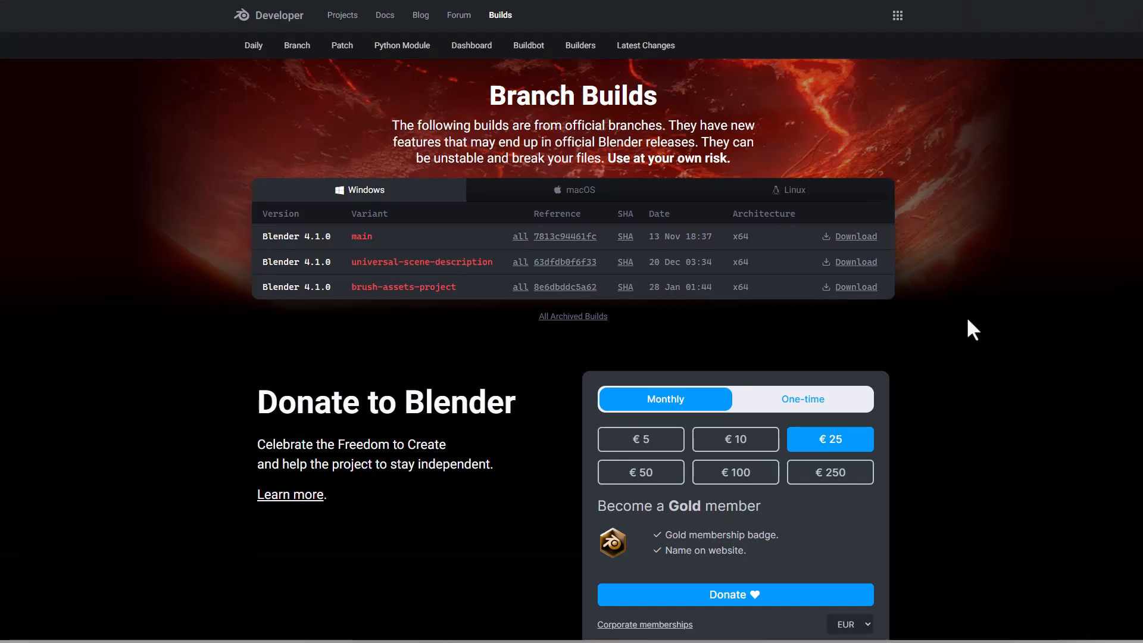
pyautogui.moveTo(454, 199)
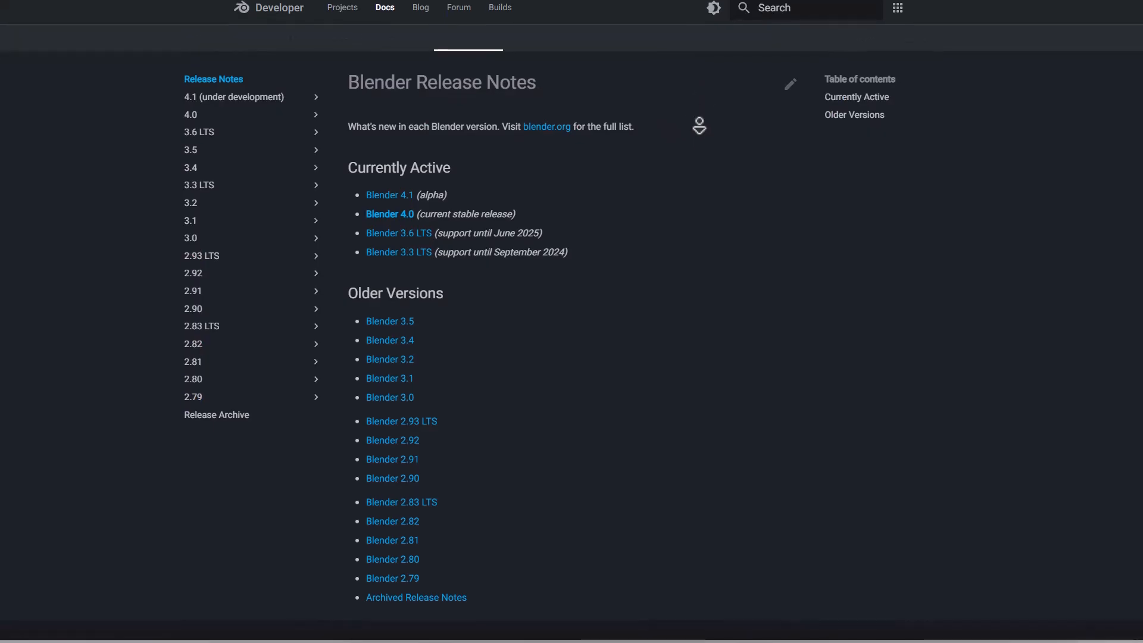
# Follow the Blender 4.1 (alpha) link under Docs > Release Notes
pyautogui.scroll(-3)
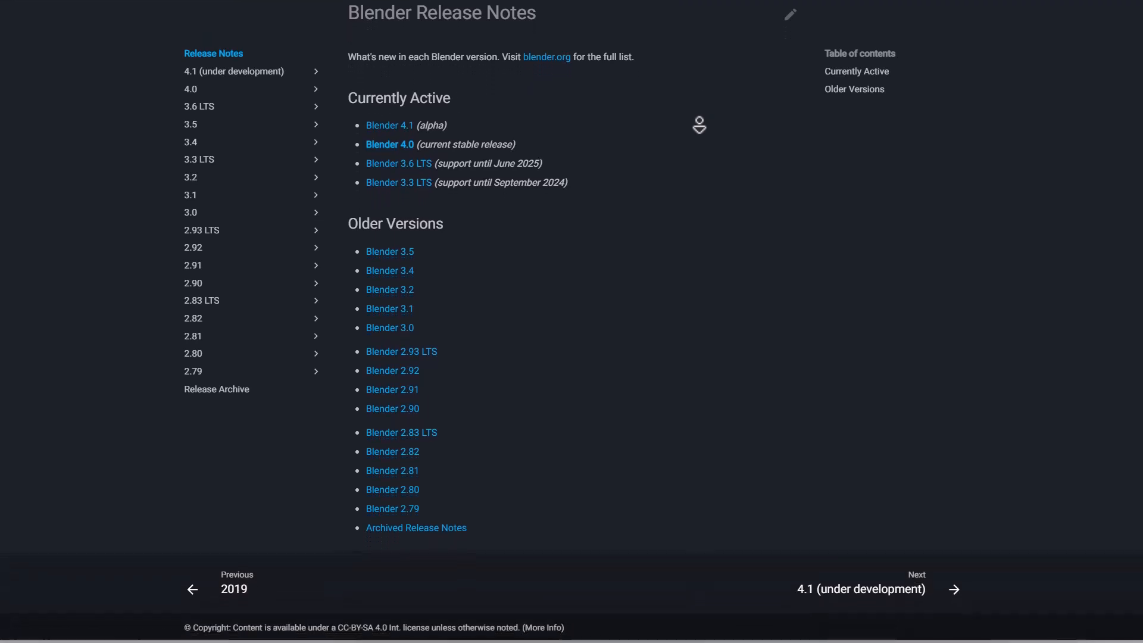
pyautogui.click(234, 70)
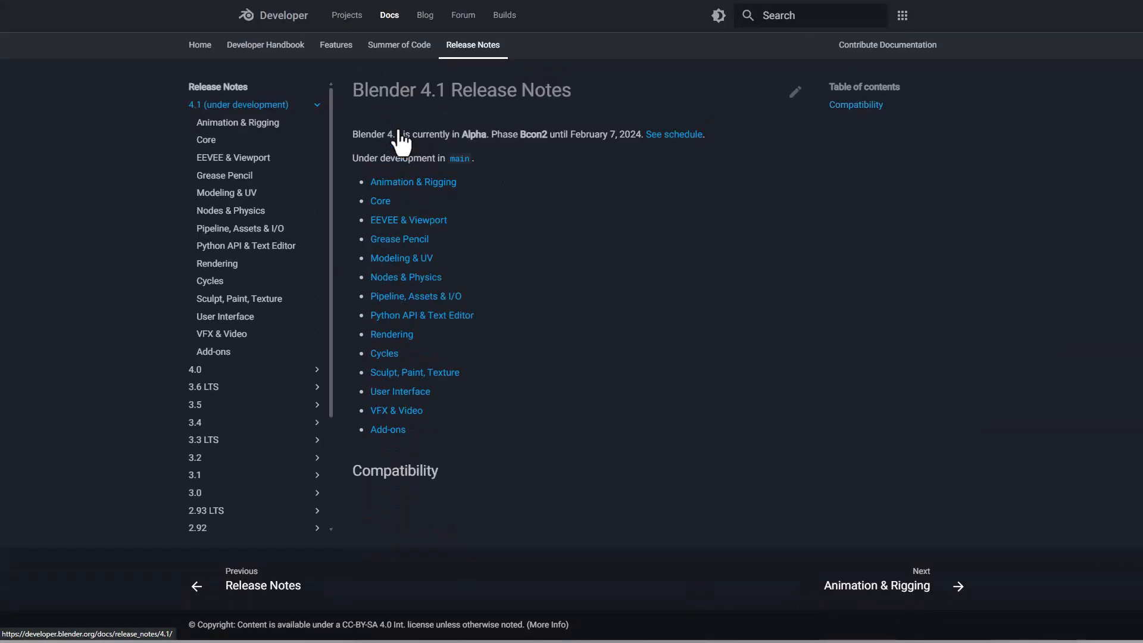
pyautogui.moveTo(635, 179)
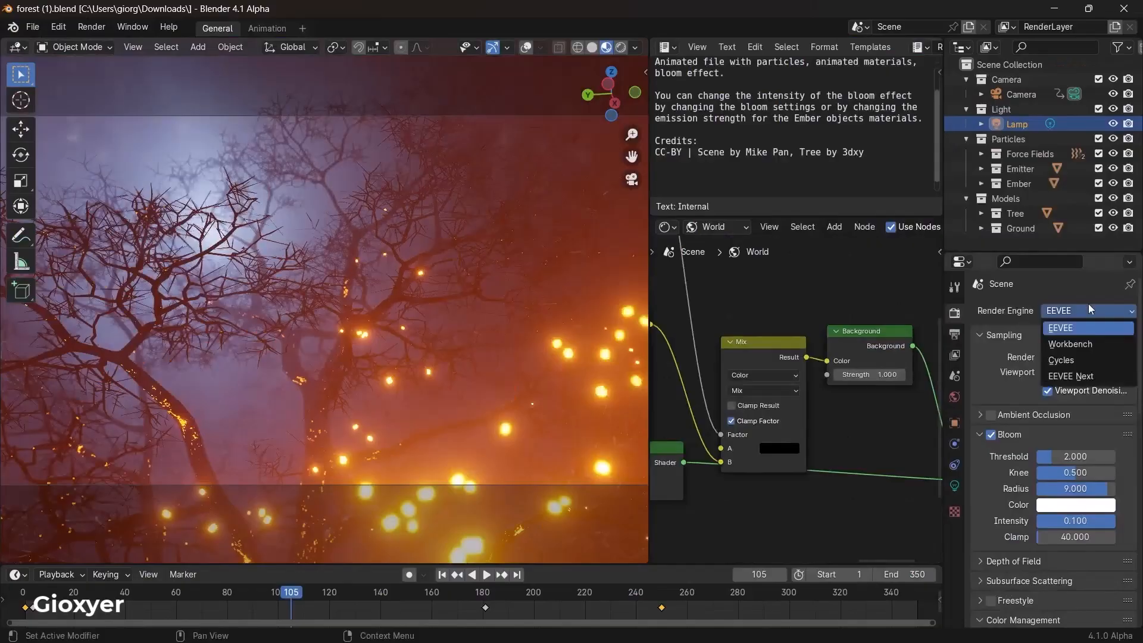
# Switch the forest scene to EEVEE Next and start its animation playback
pyautogui.click(1070, 375)
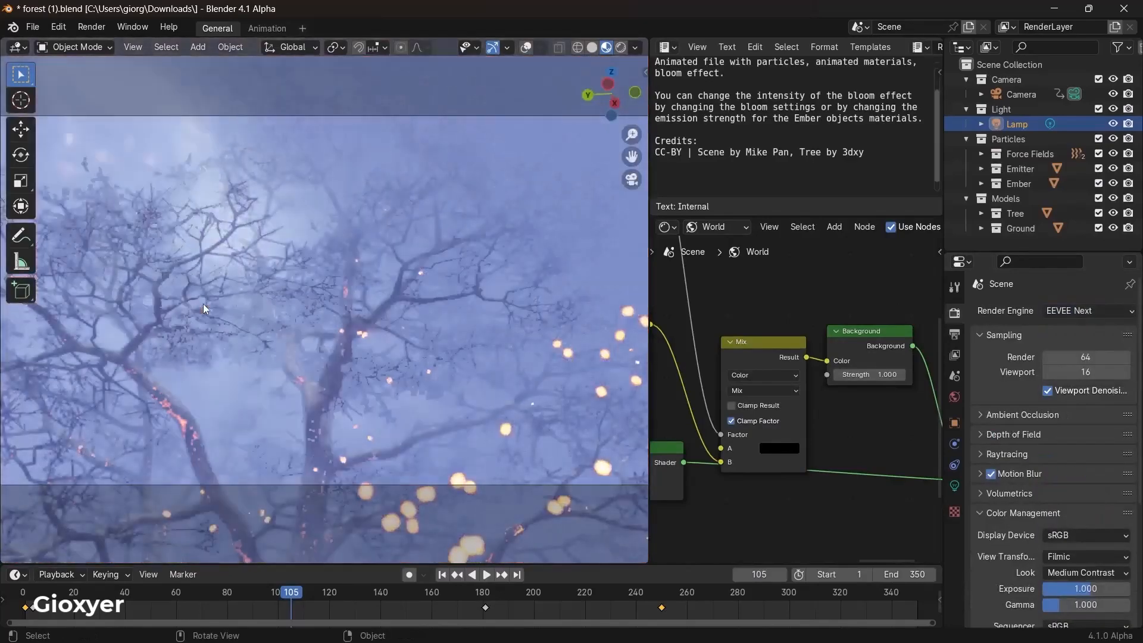
pyautogui.click(486, 574)
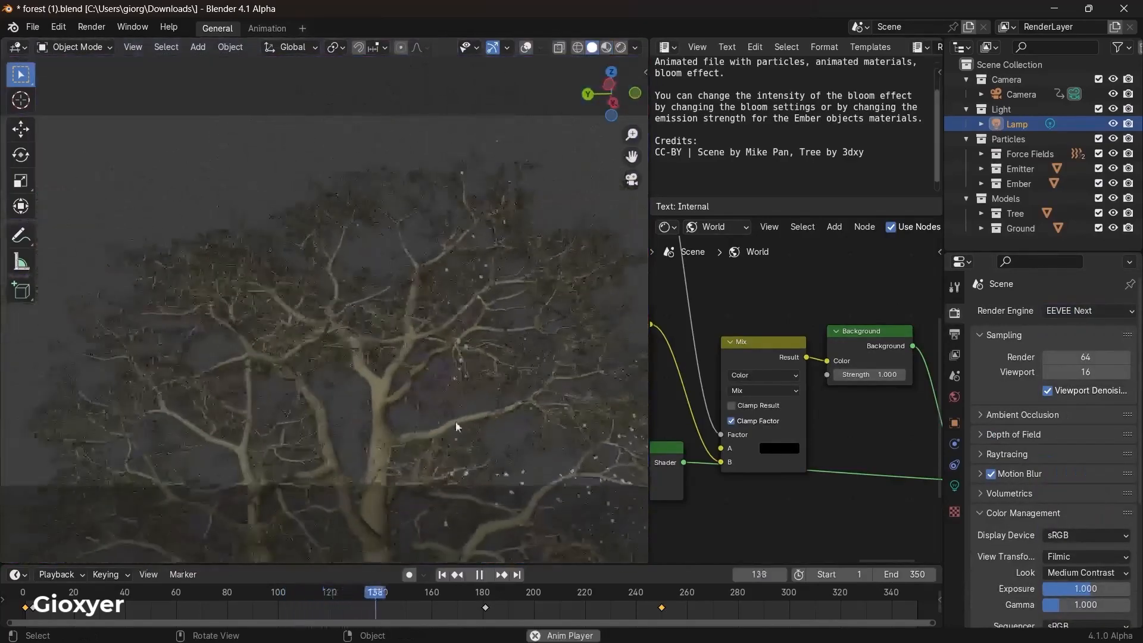